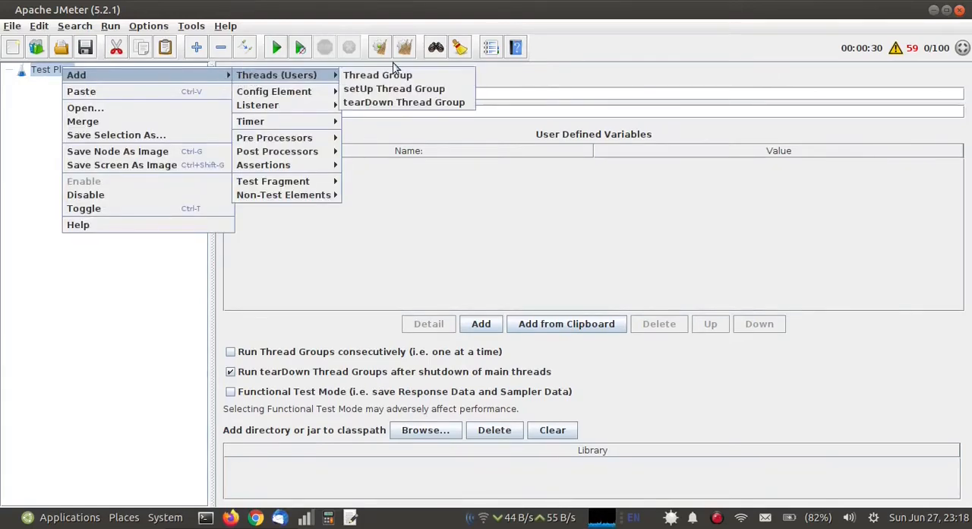
Add a Thread Group holding an LDAP Request sampler and a Login Config Element
click(377, 75)
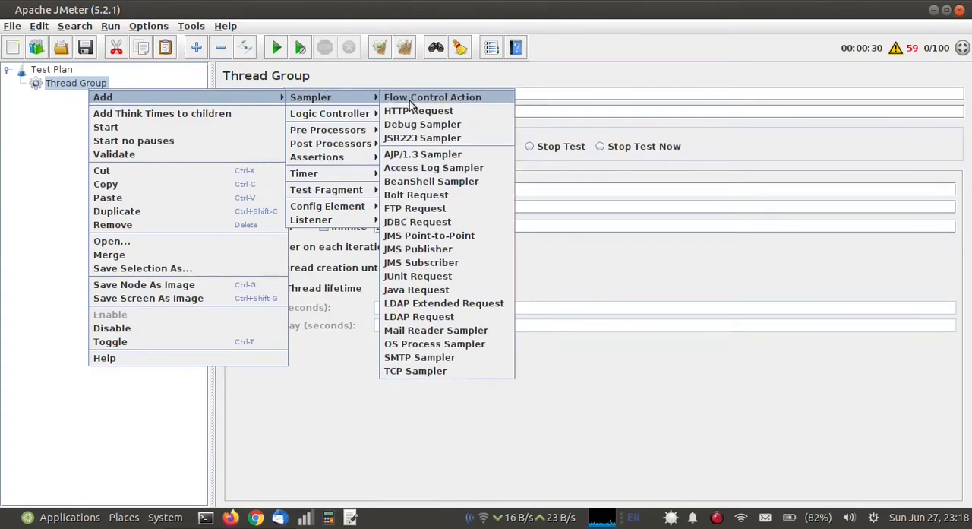
click(420, 316)
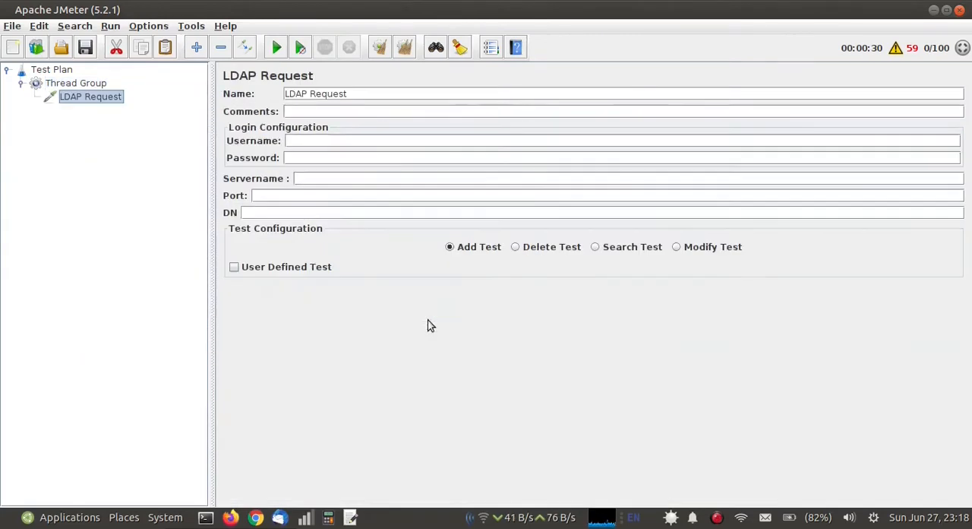
right_click(76, 82)
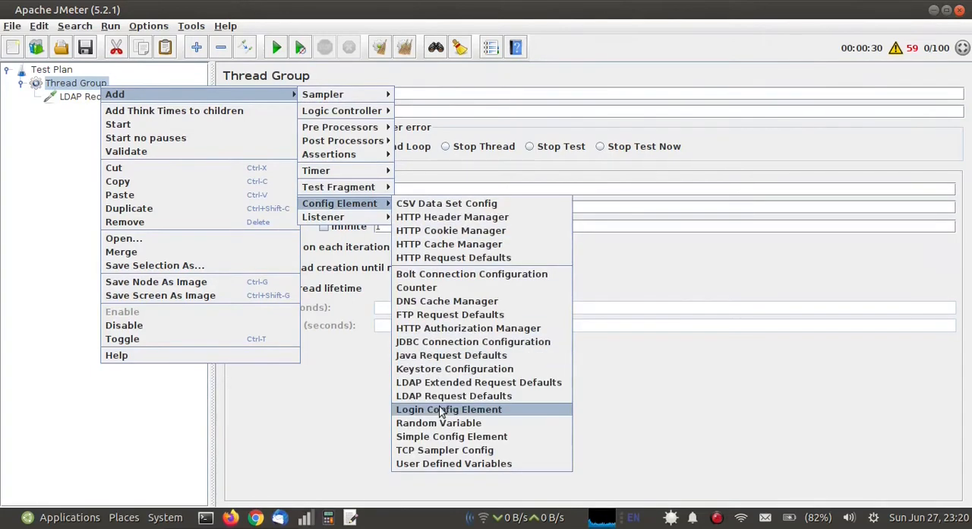
click(450, 408)
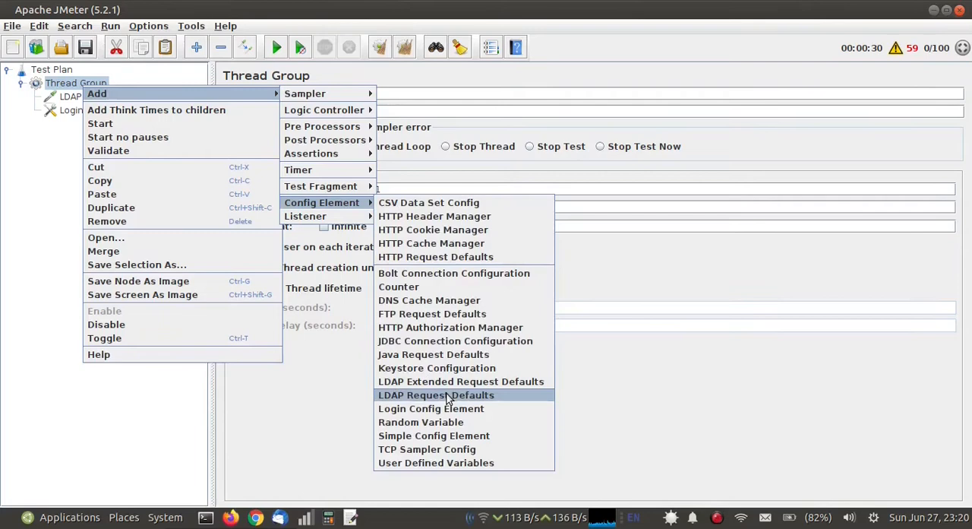
Enter the admin credentials and add LDAP Request Defaults for localhost, port 389, DN dc=example,dc=com
click(432, 407)
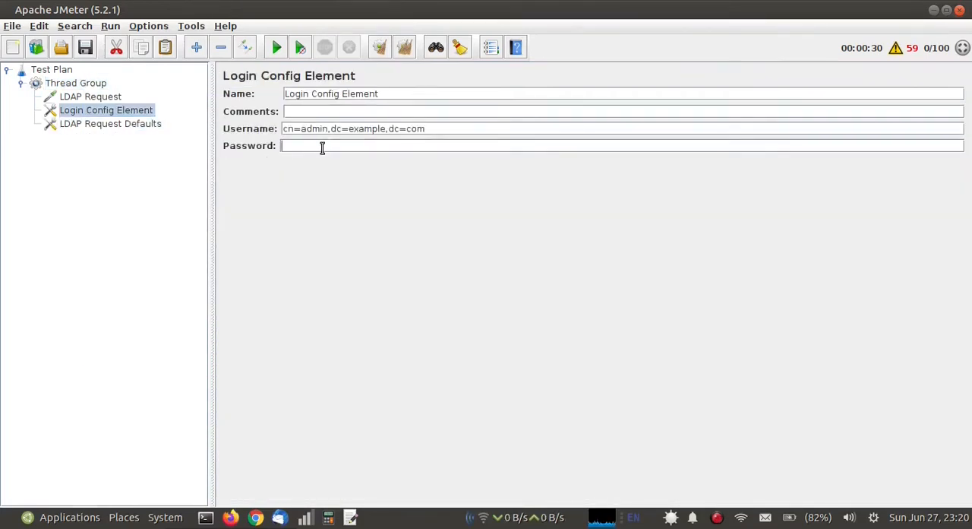
text(admin)
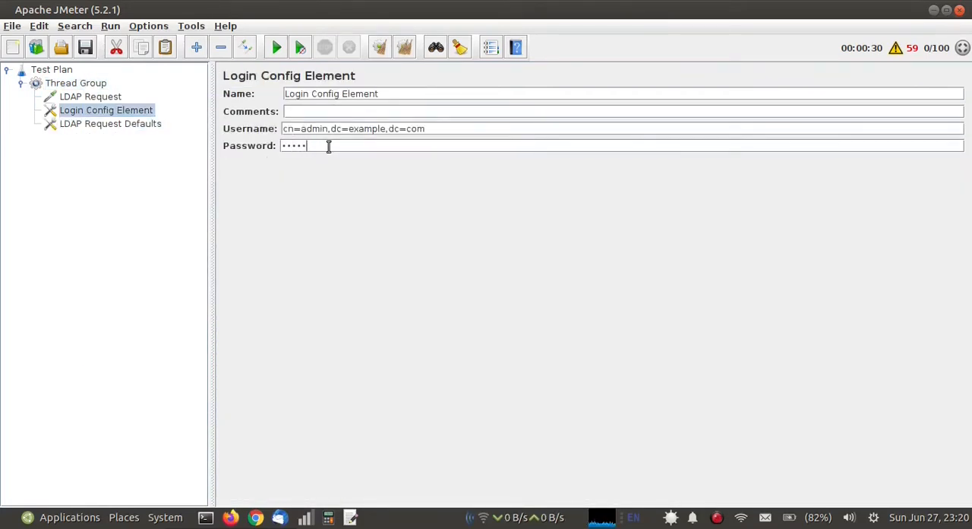
click(109, 123)
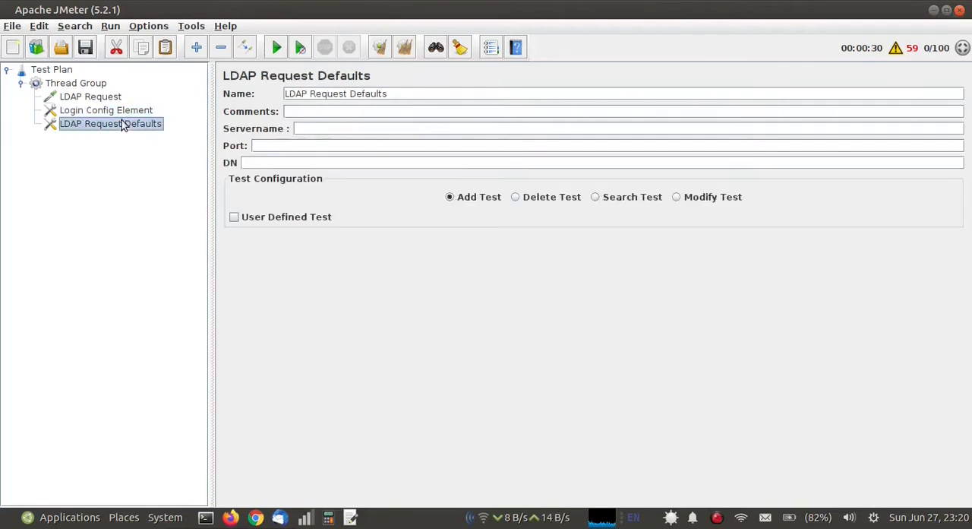
text(localhost)
click(608, 146)
text(389)
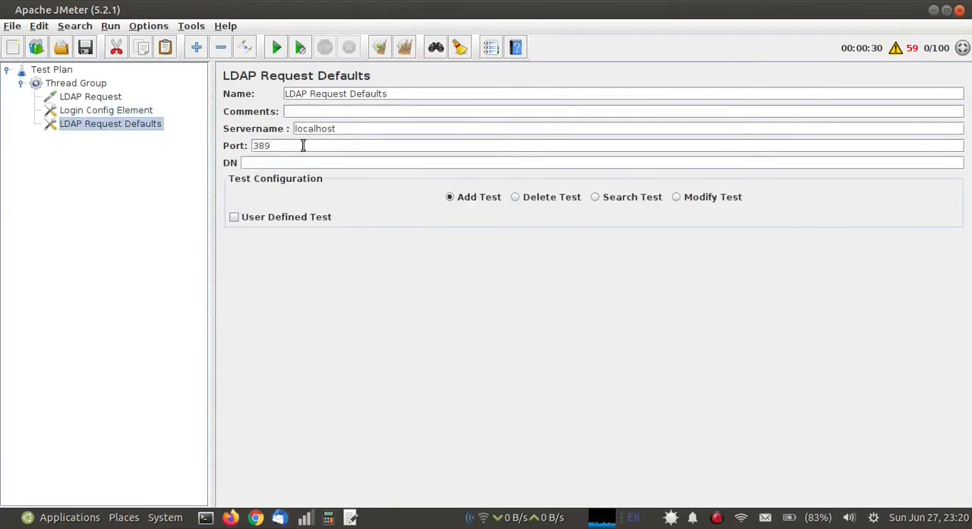
text(dc=example,dc=com)
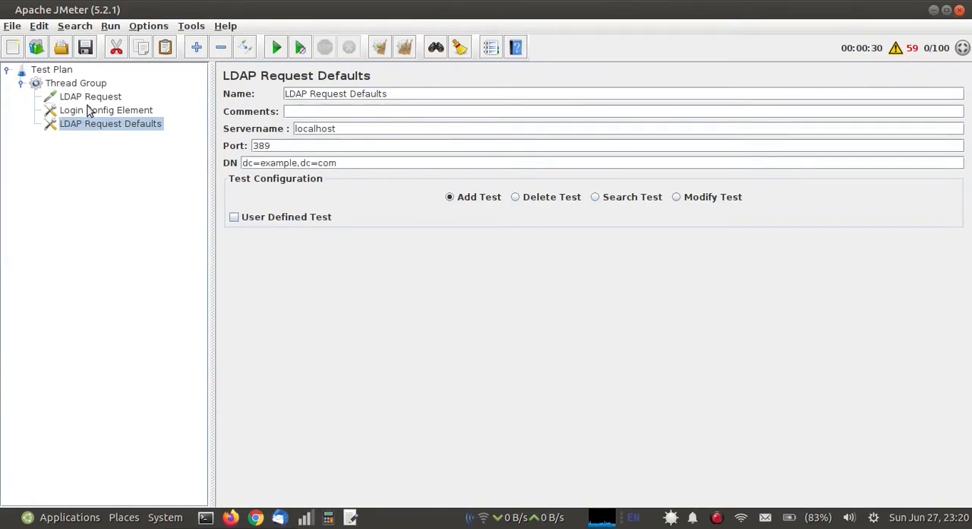
click(106, 110)
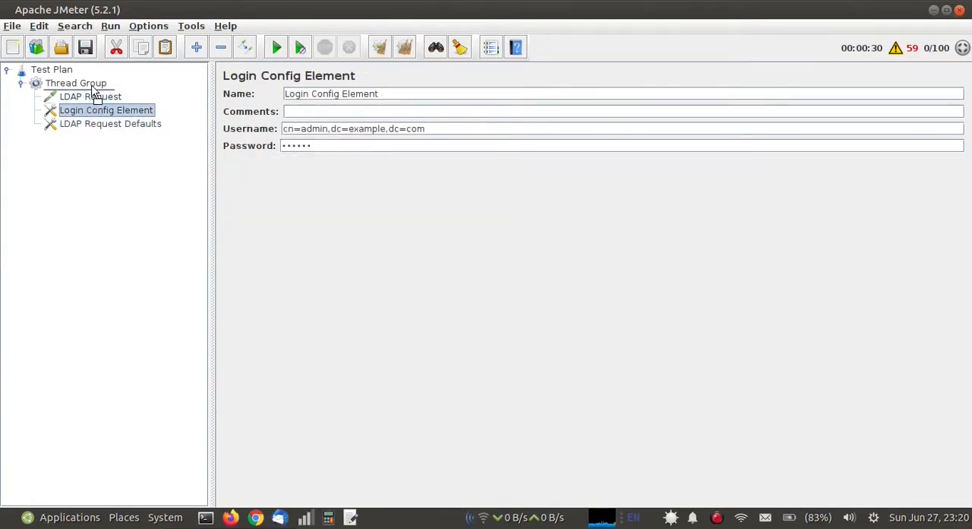
View addfile.csv with its employee records in Pluma
click(109, 109)
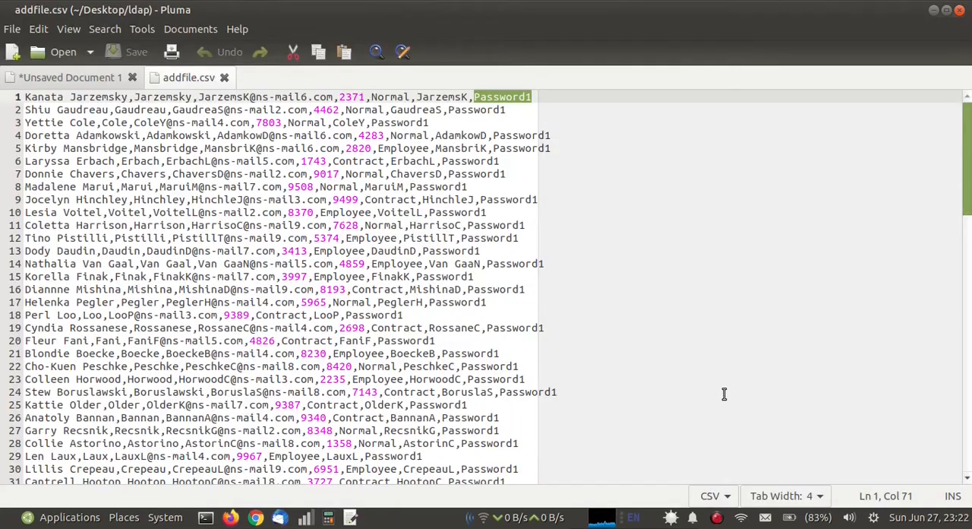
mouse_move(677, 318)
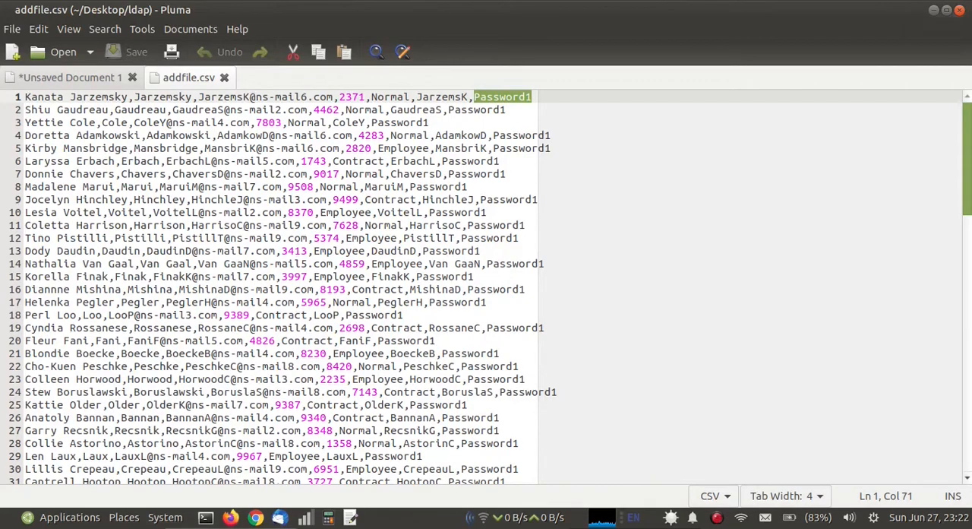
Attach a CSV Data Set Config to the LDAP Request reading /home/pavi/Desktop/ldap/addfile.csv into cn,sn,mail,empid,... variables
right_click(91, 123)
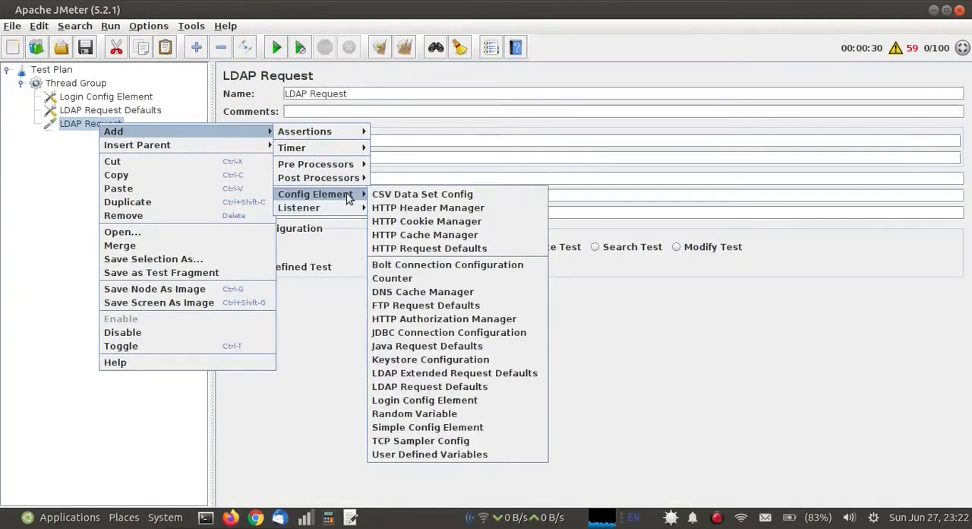
click(422, 195)
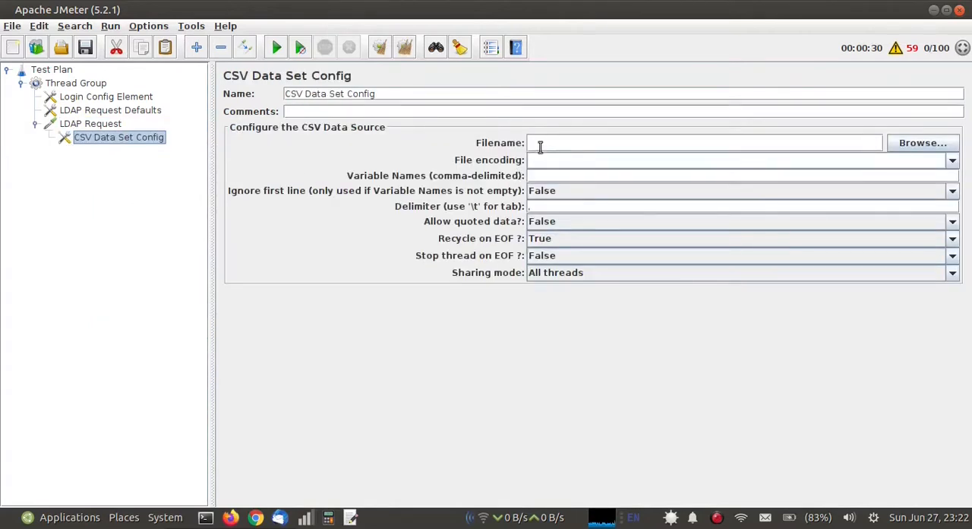
text(/home/pavi/Desktop/ldap/addfile.csv)
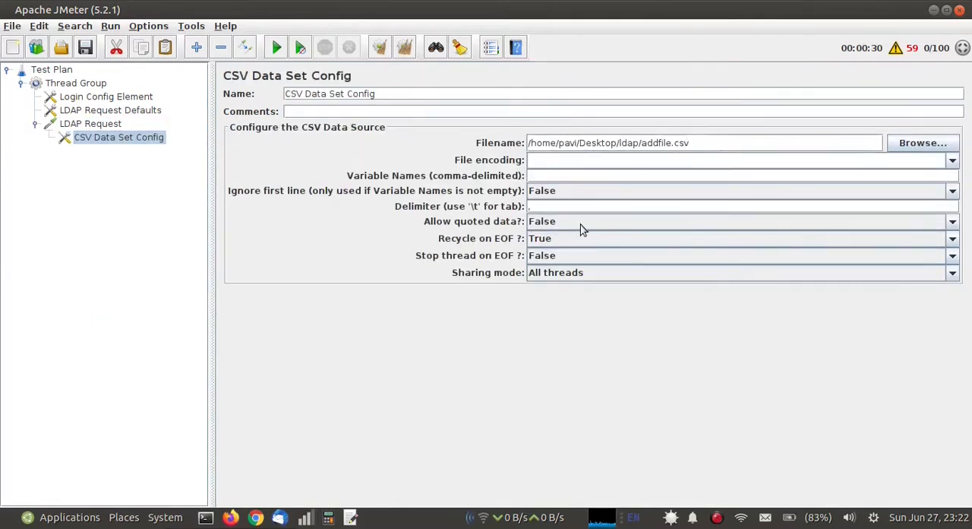
text(cn,sn,mail,empid,emptype,uid,pass)
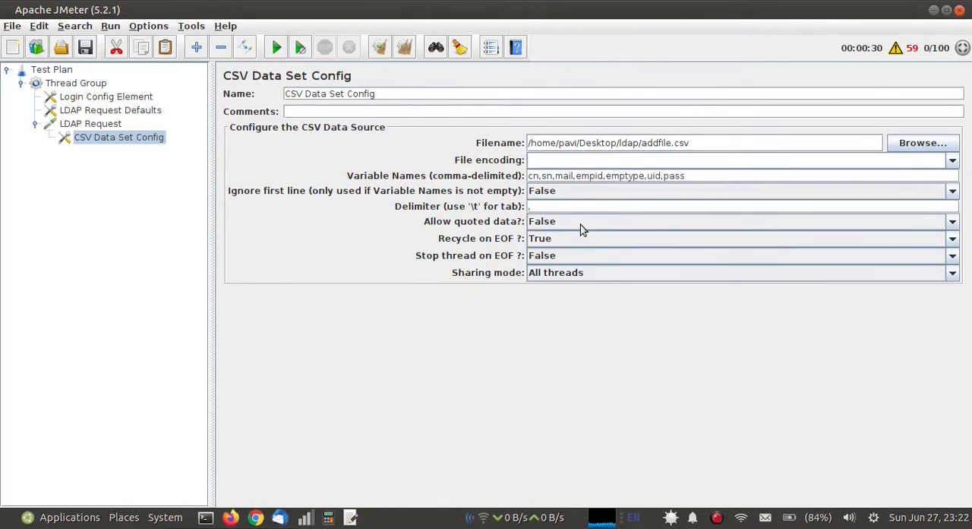
Make the LDAP Request a user-defined add test with attribute rows mapped to CSV variables, userpassword from ${pass}
click(91, 123)
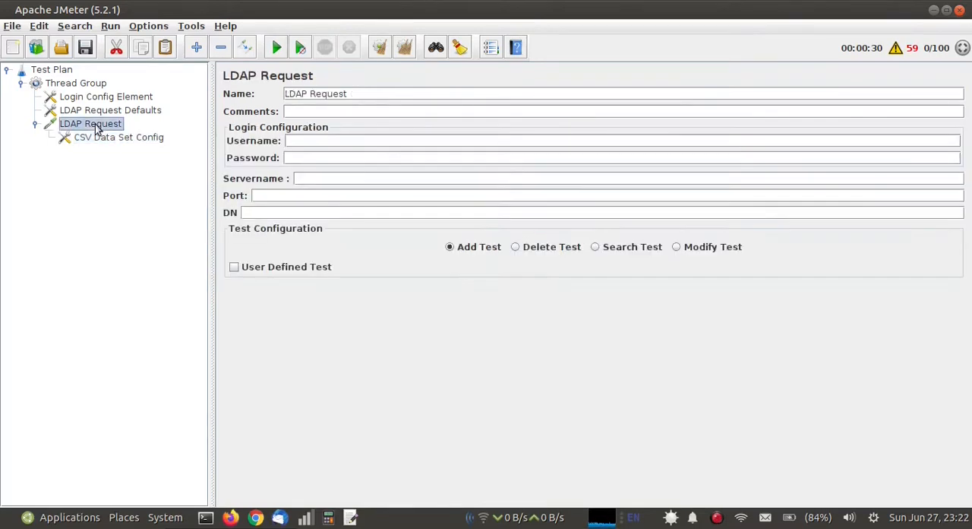
click(234, 267)
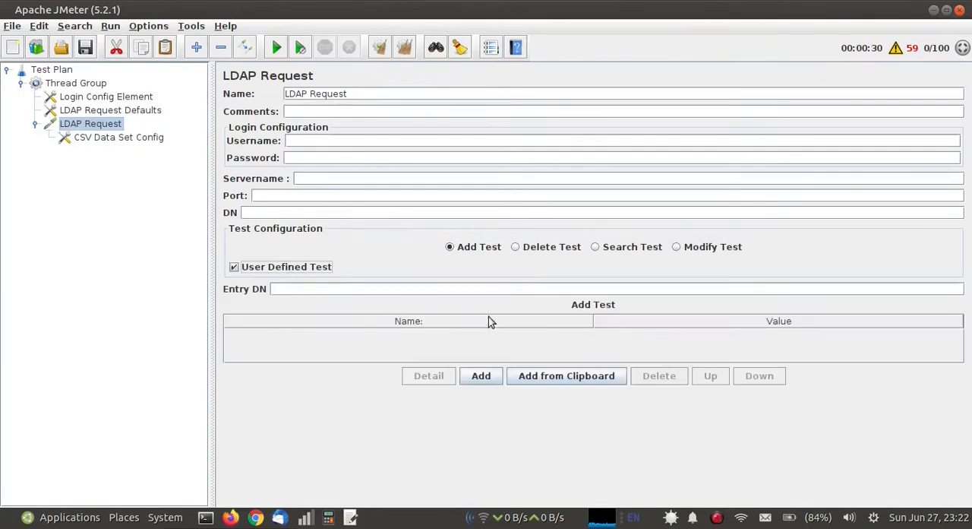
click(481, 376)
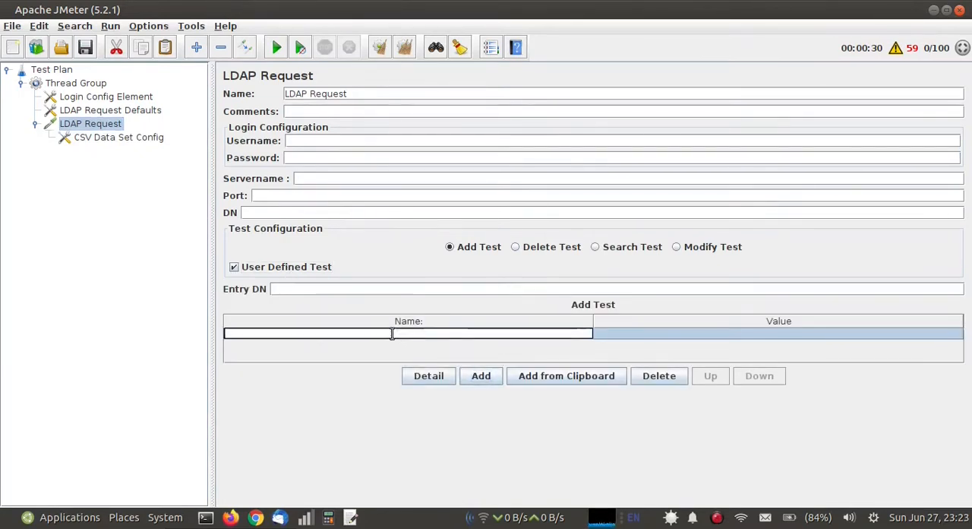
click(480, 375)
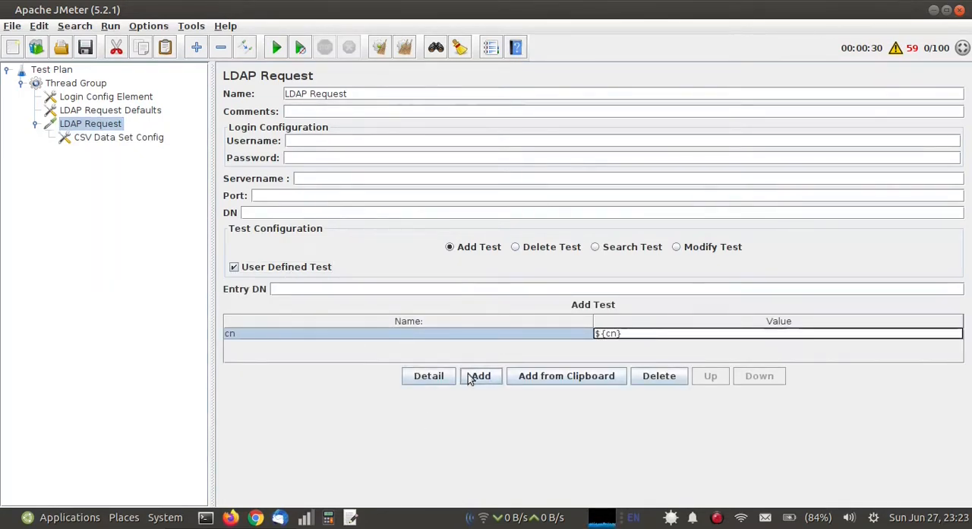
click(480, 375)
text($)
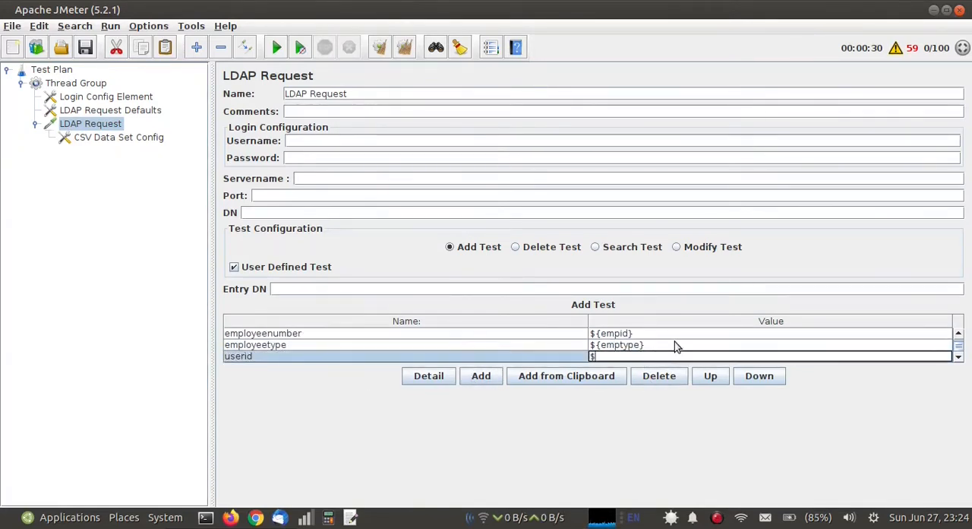
click(480, 375)
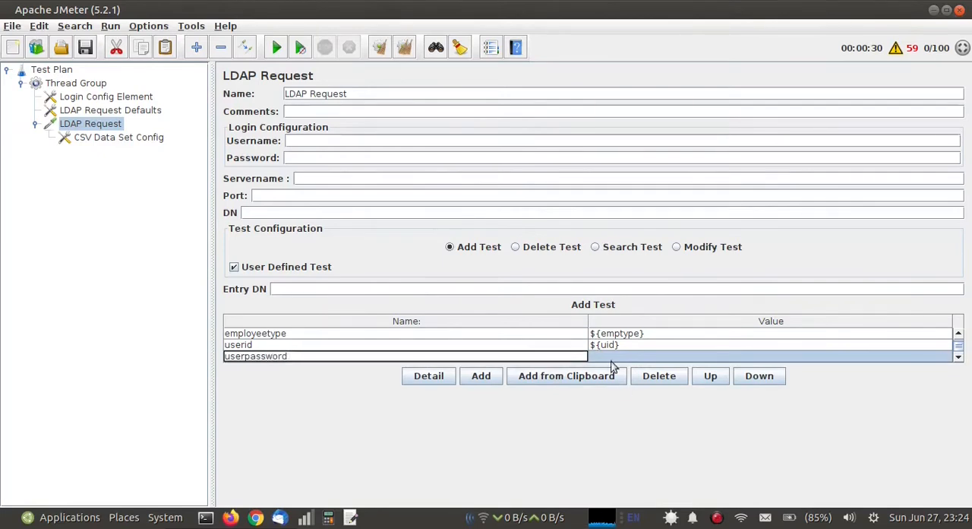
text(${pass})
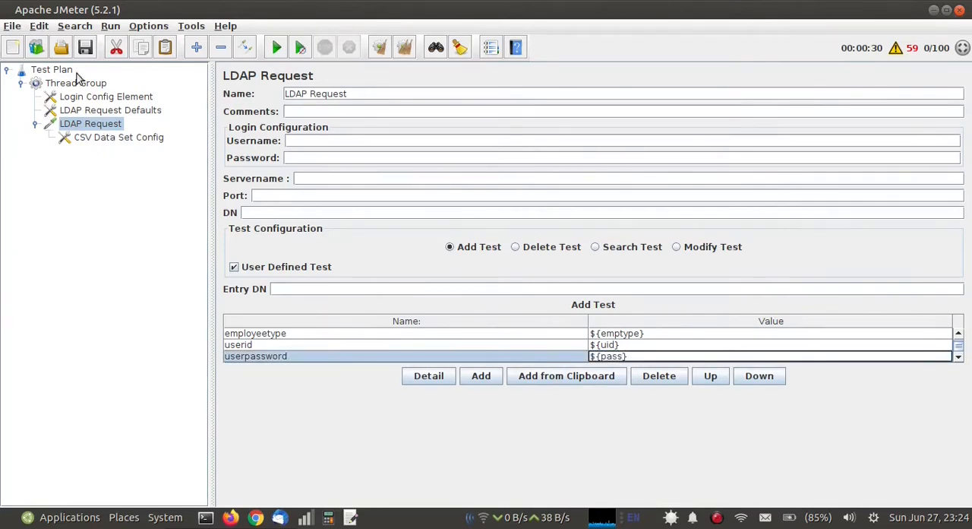
click(76, 82)
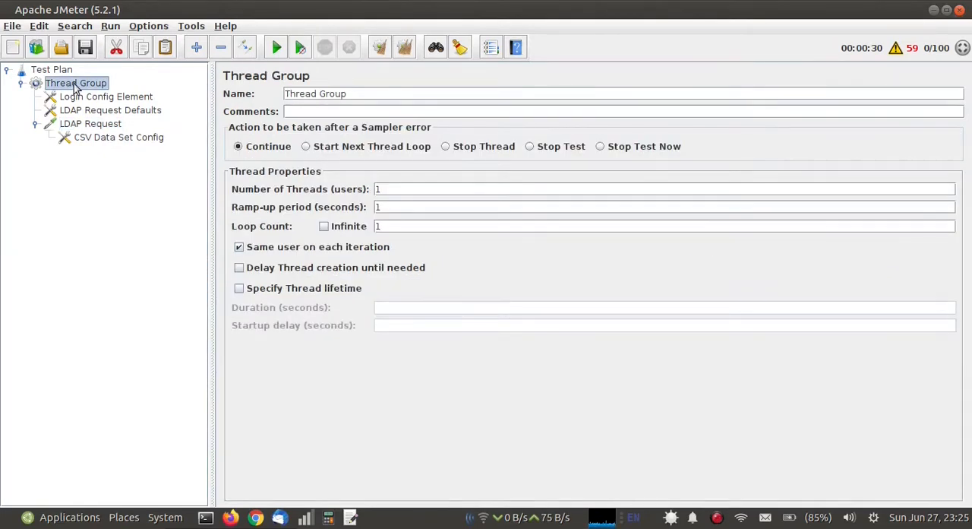
Add a View Results in Table listener, extend the Entry DN with ,ou=users, and set 100 threads
right_click(76, 82)
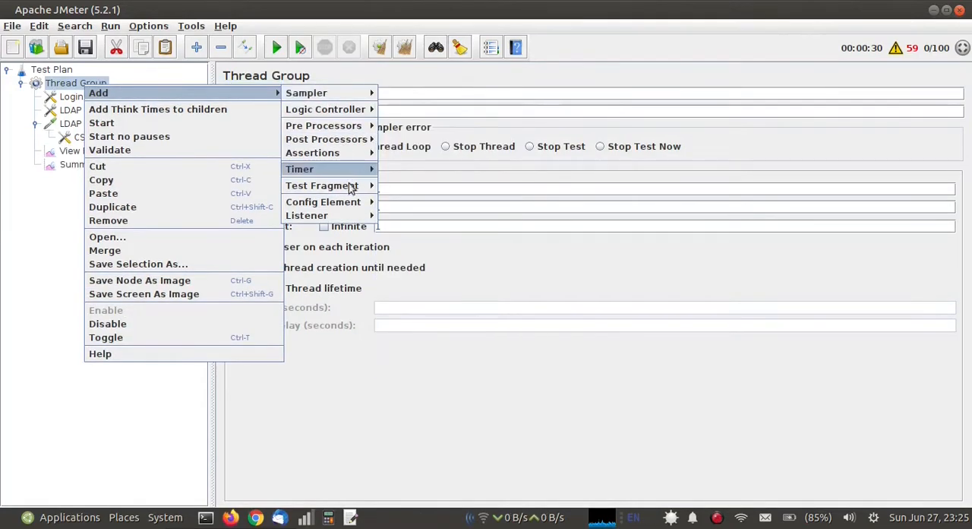
key(Escape)
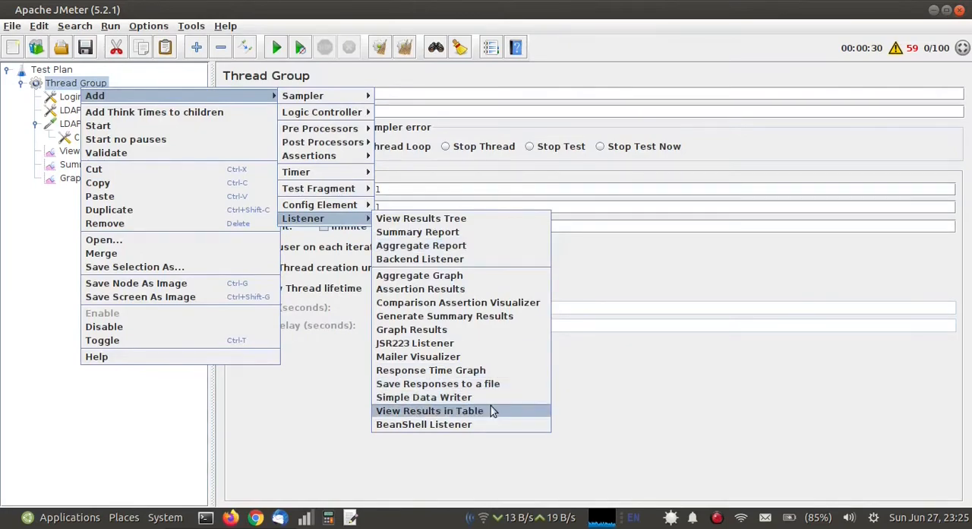
click(429, 410)
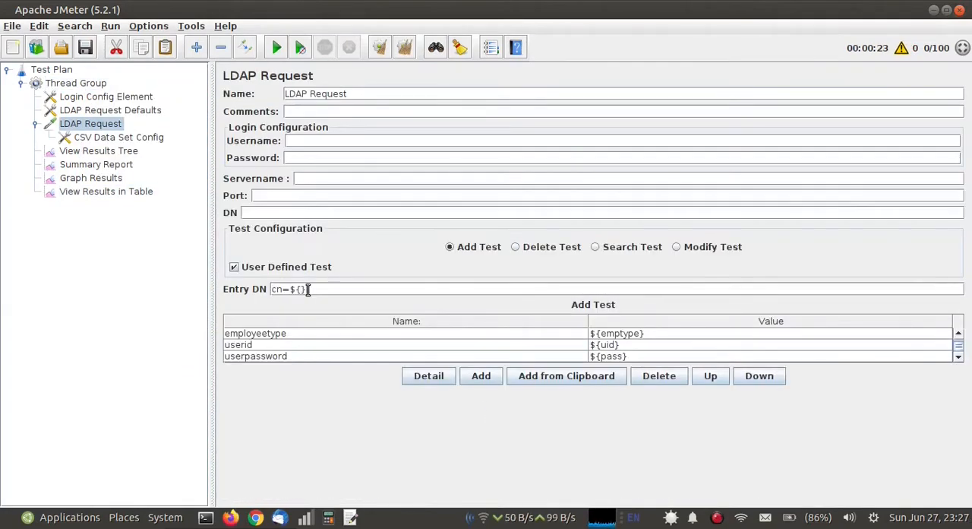
text(,ou=users)
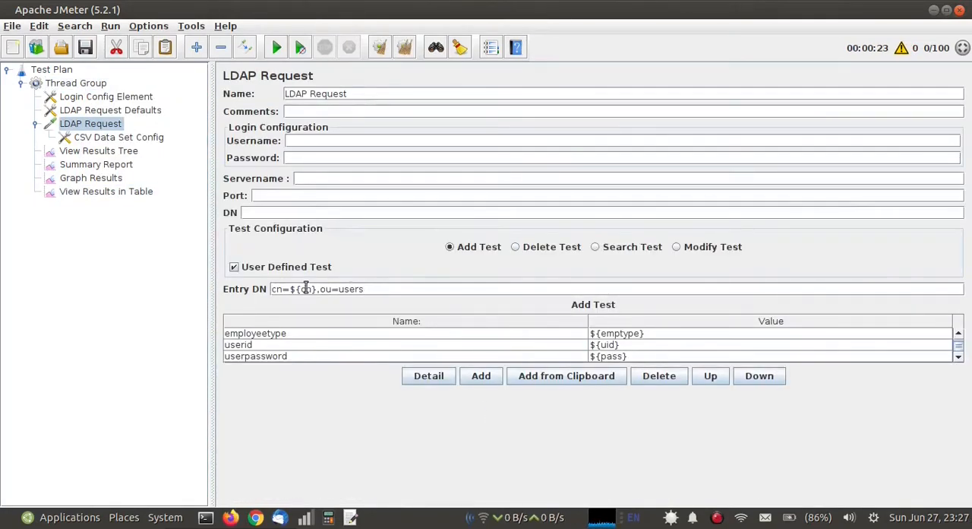
click(76, 82)
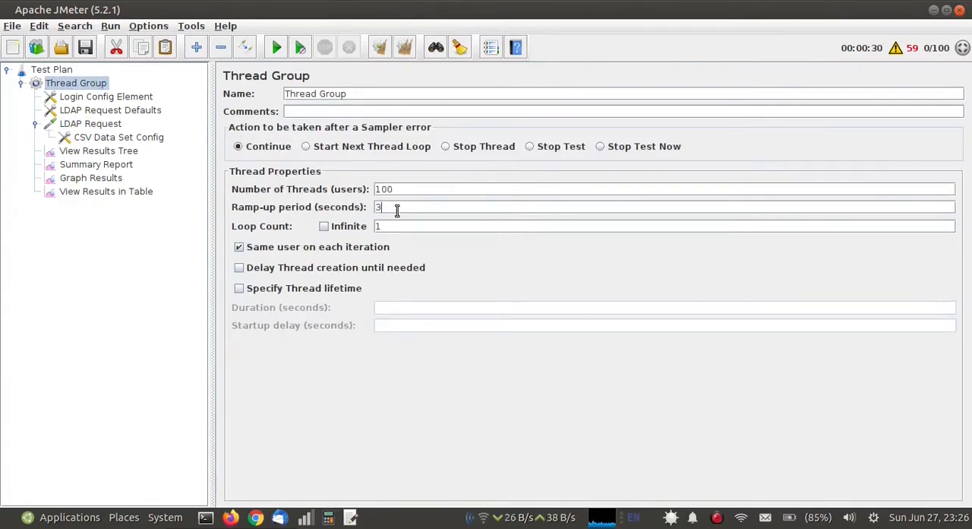
Run the test plan and check the LDAP Request samples in the results tree and table
click(52, 70)
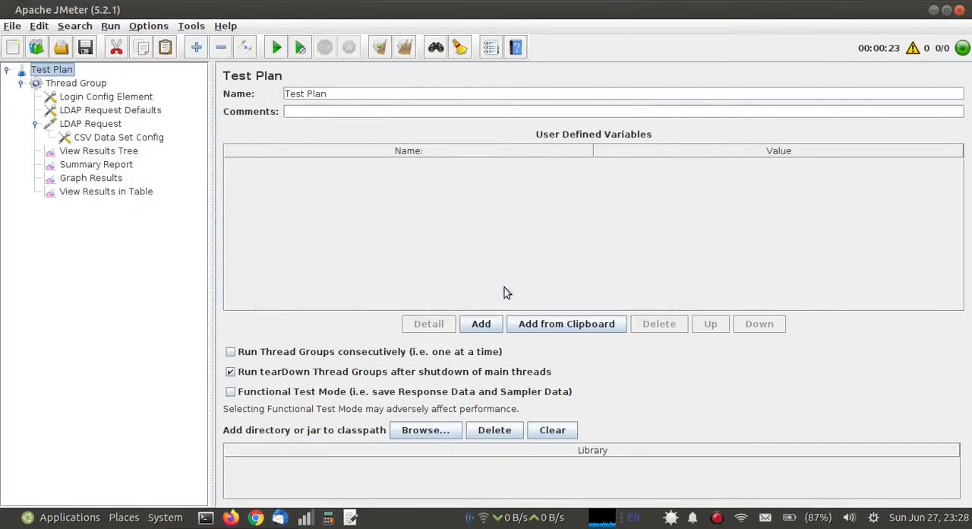
click(98, 151)
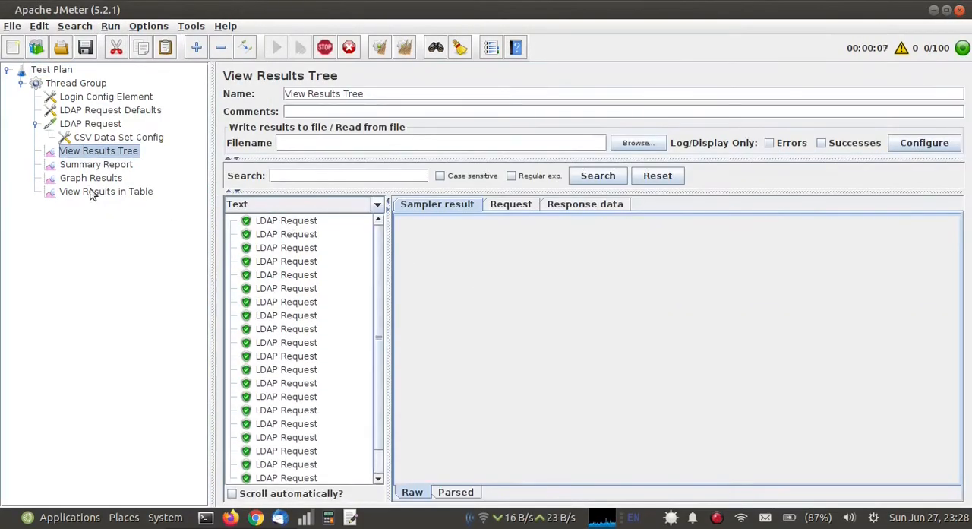
click(107, 191)
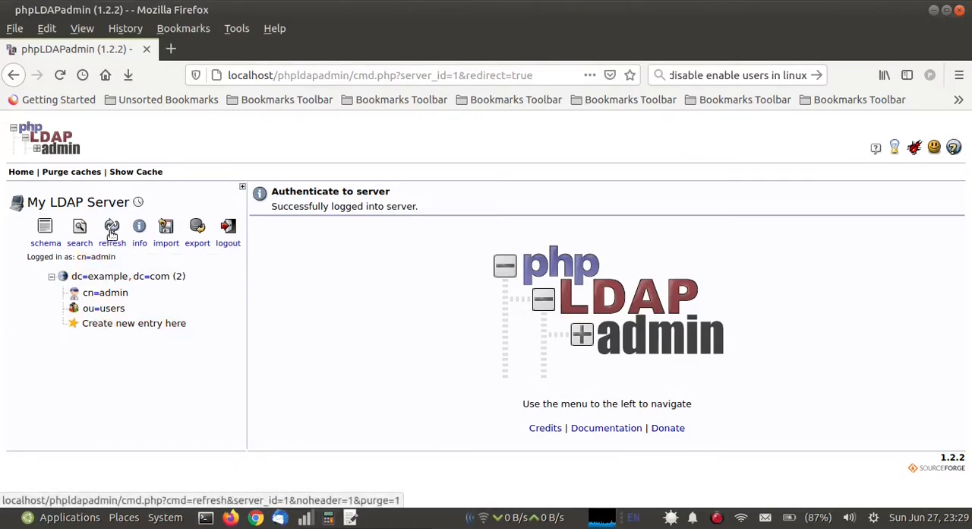
Refresh phpLDAPadmin, expand ou=users and inspect one of the newly added entries
click(112, 225)
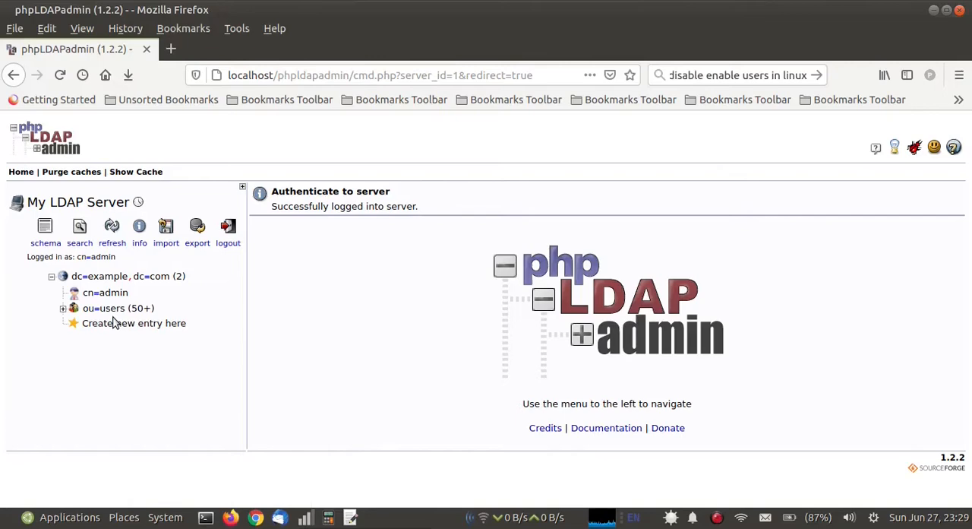
click(64, 307)
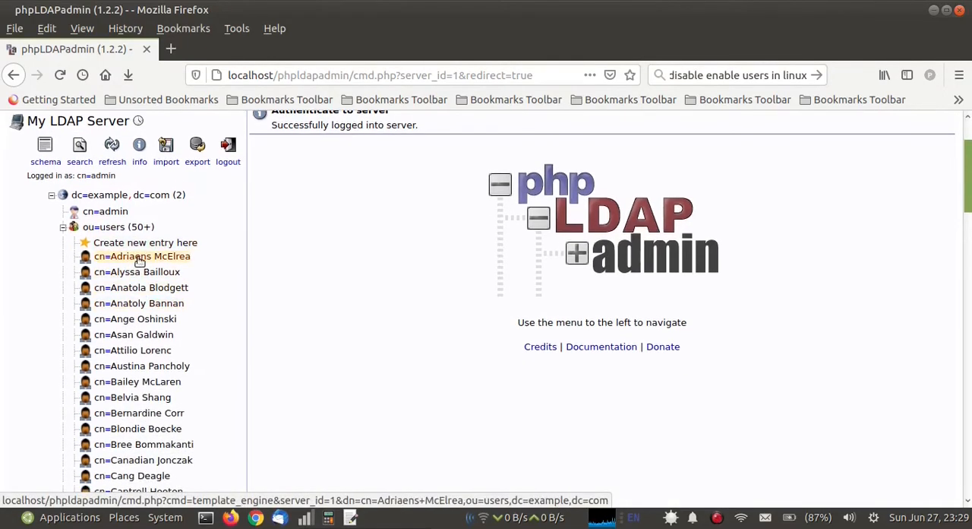
click(136, 272)
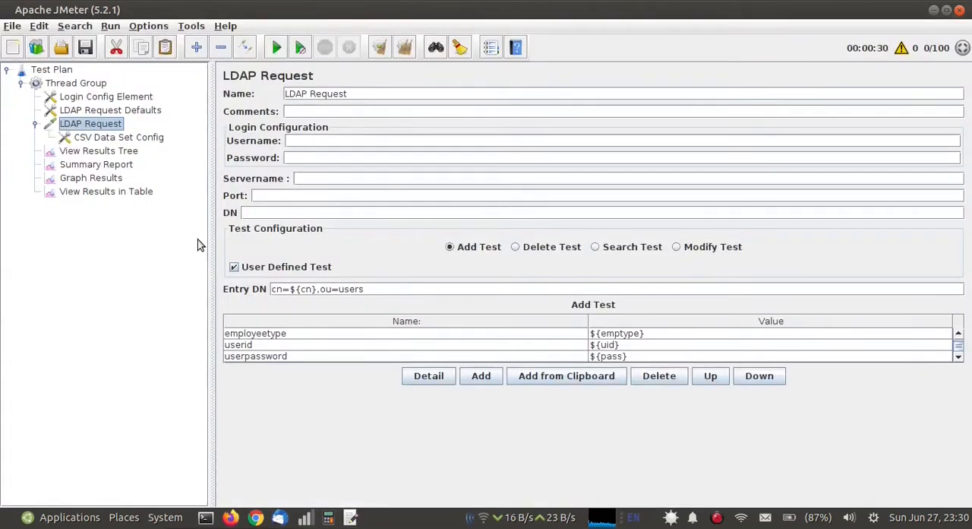
Copy the LDAP request into the Thread Group, rename the copy 'LDAP Request - Modify', and save modified.csv
right_click(90, 123)
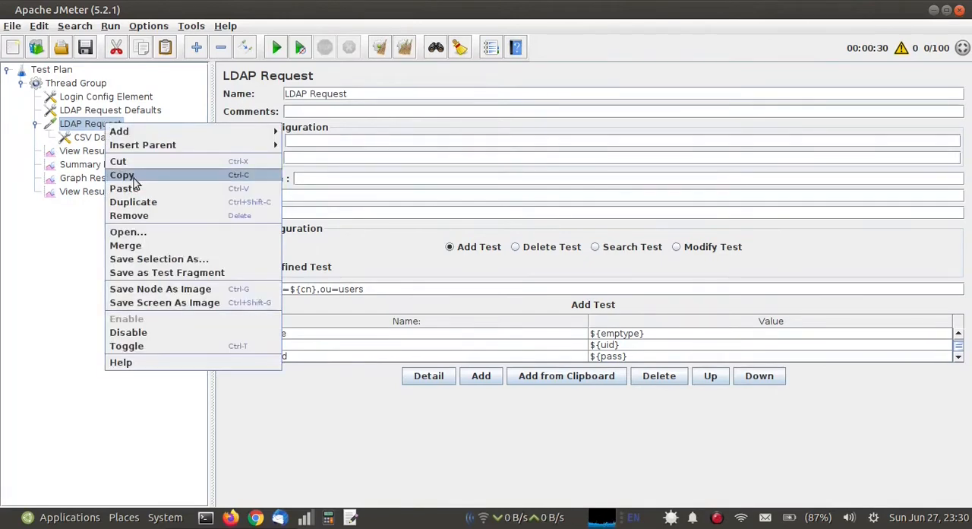
right_click(76, 82)
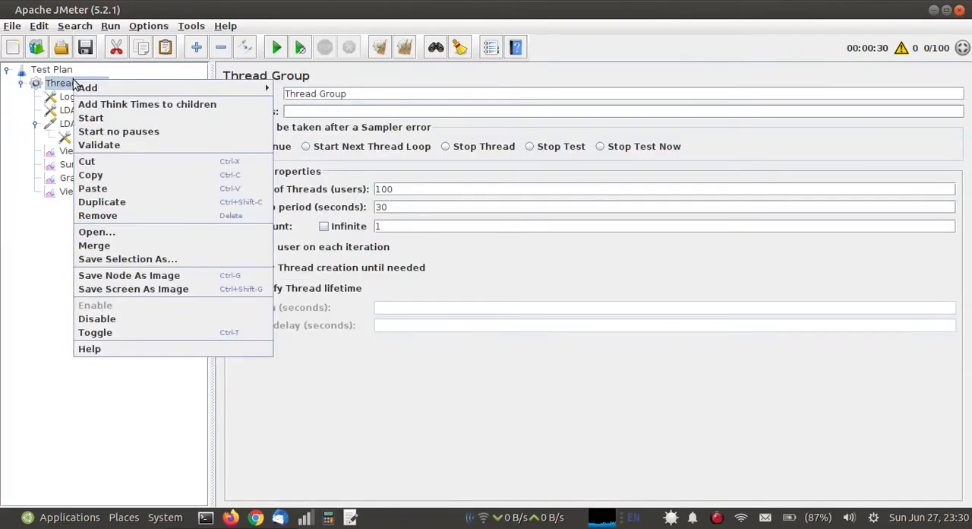
click(91, 203)
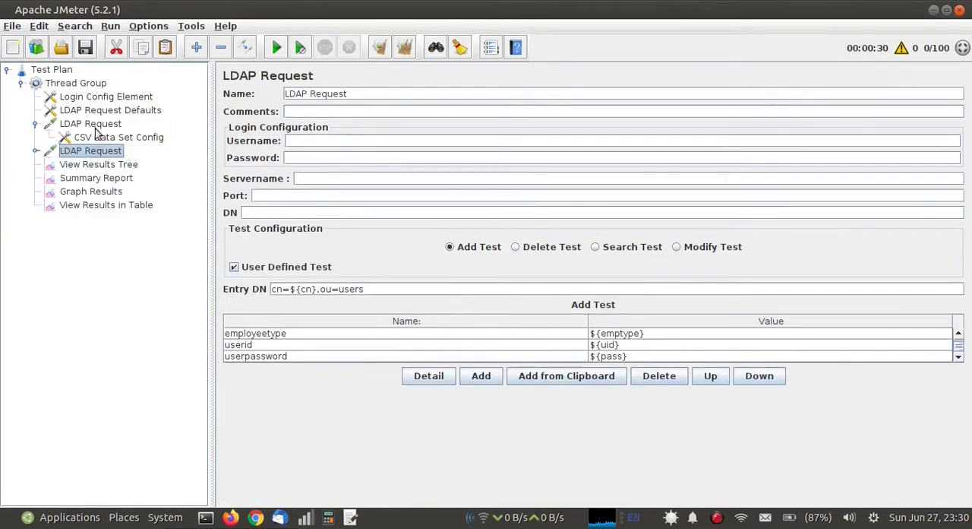
click(91, 123)
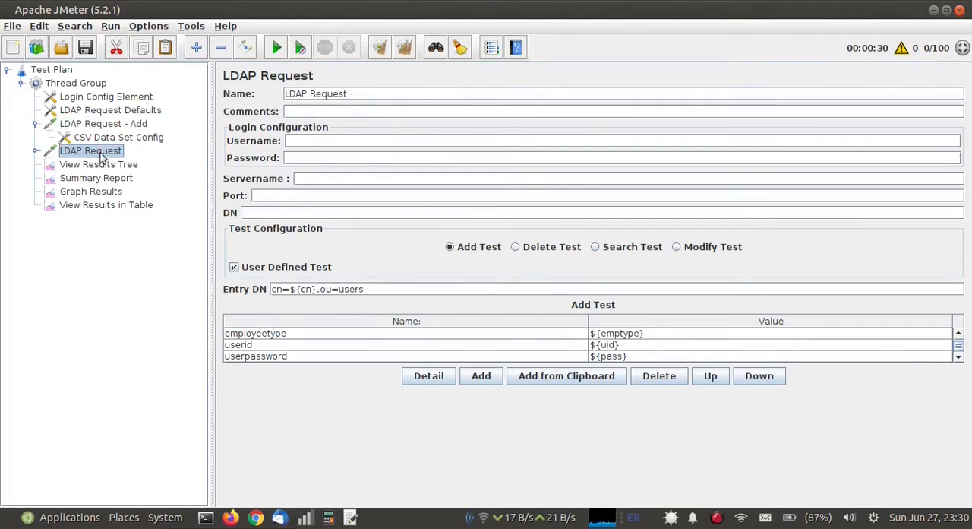
text(-)
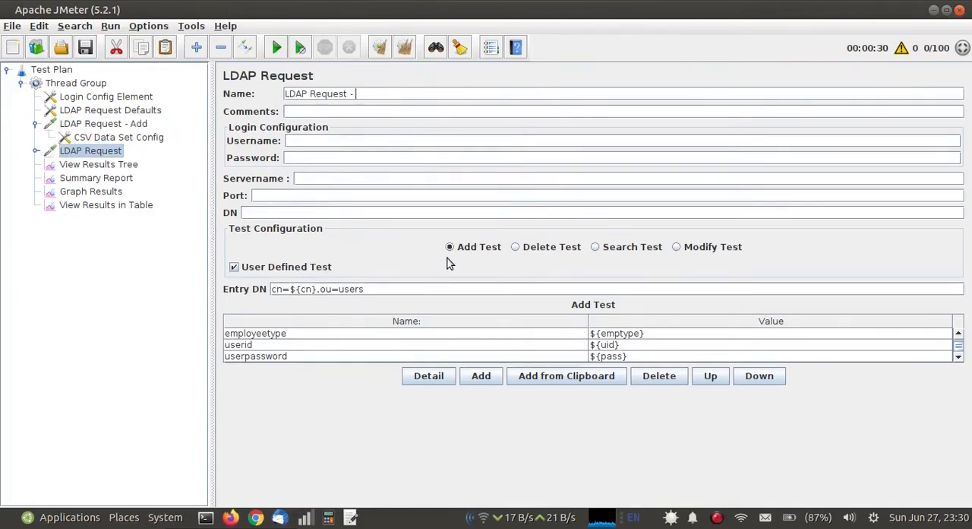
text(Modify)
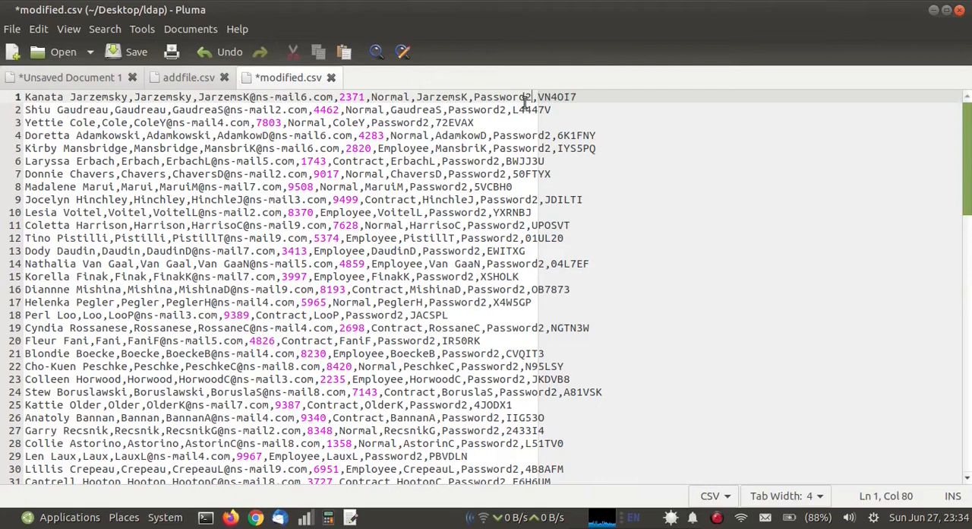
key(ctrl+s)
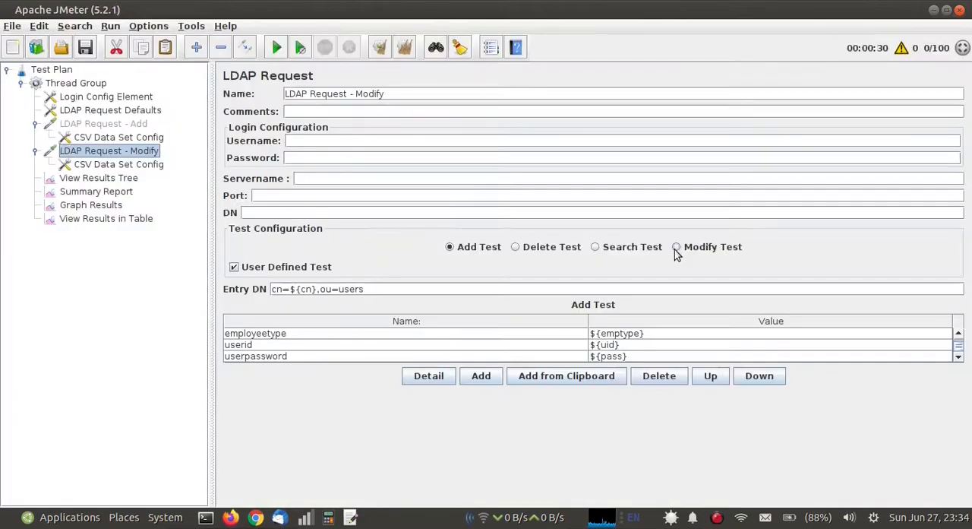
Switch to a Modify Test with carlicense and userpassword rows and Entry DN cn=${cn},ou=users
click(675, 247)
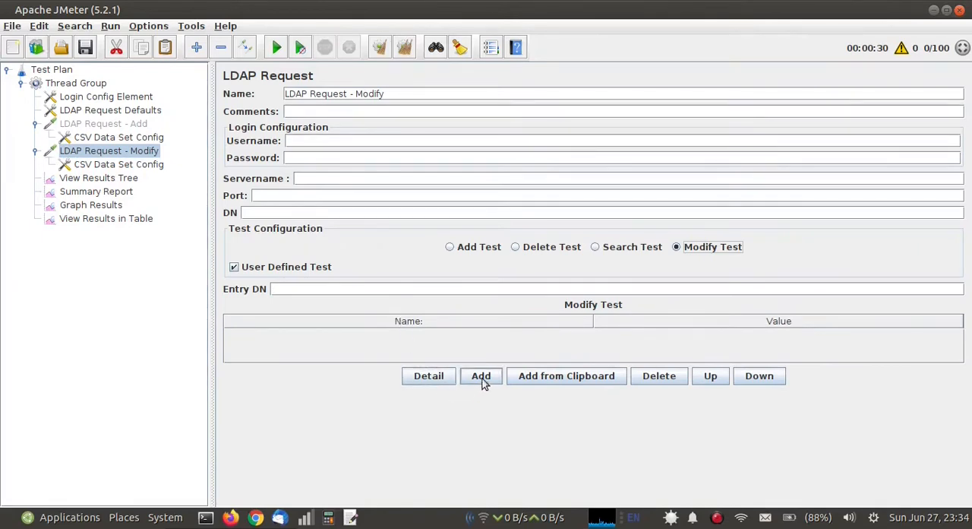
click(480, 376)
text(cn=${)
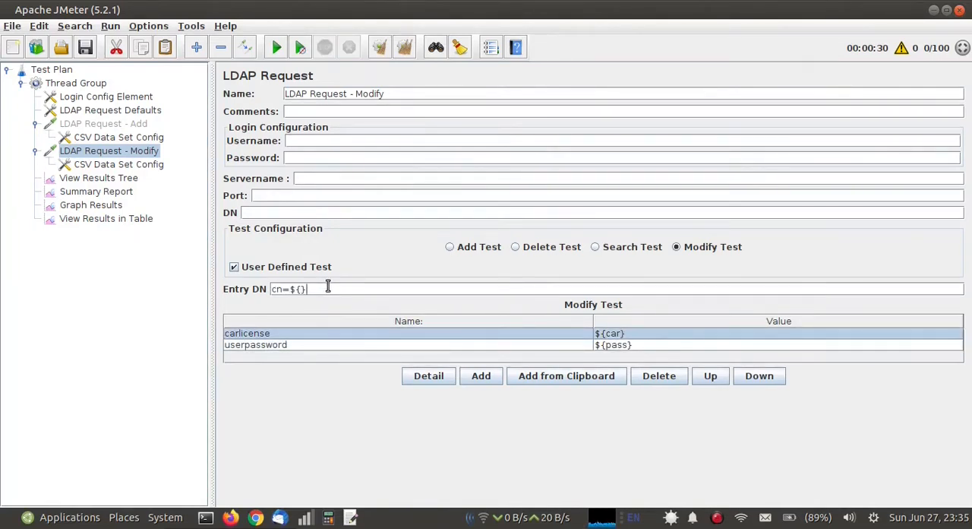
text(cn},ou=users)
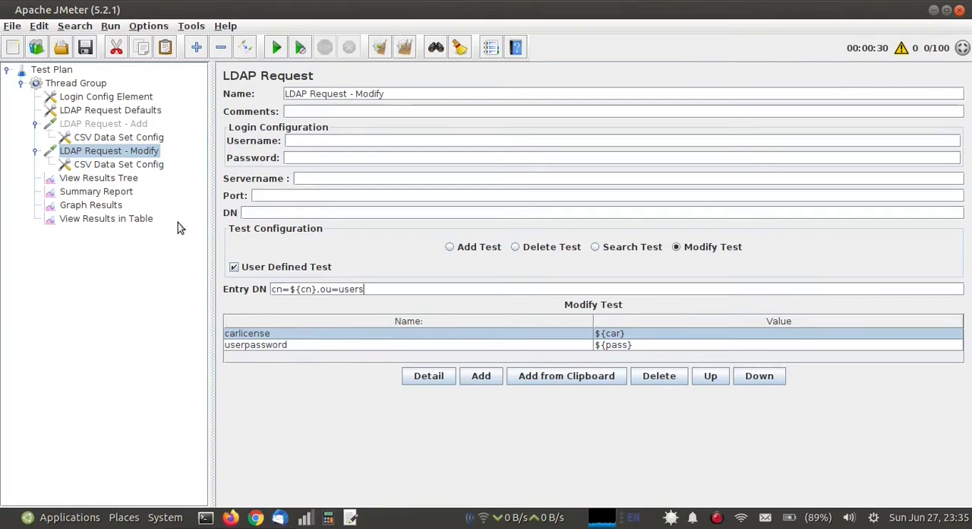
Append the car variable and point the Modify request's CSV config at modified.csv
click(118, 164)
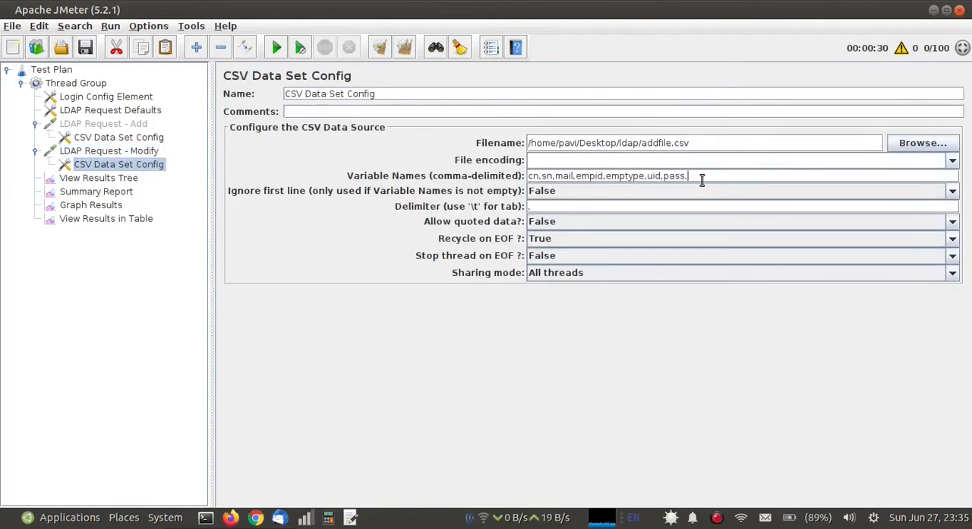
text(car)
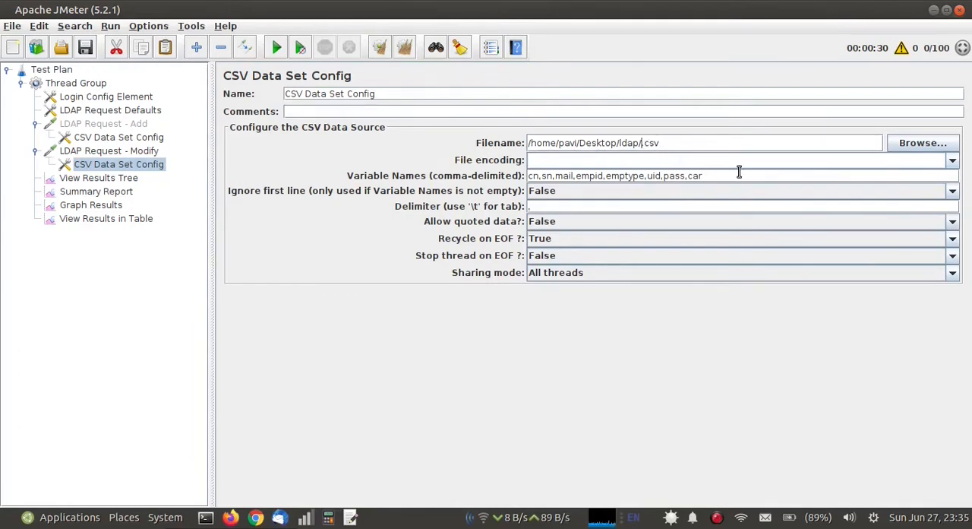
text(modifie)
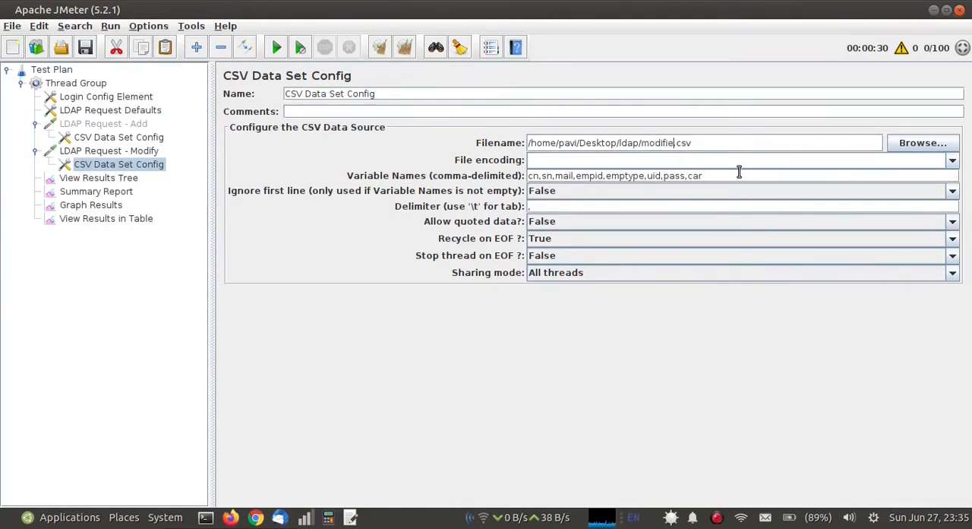
click(52, 69)
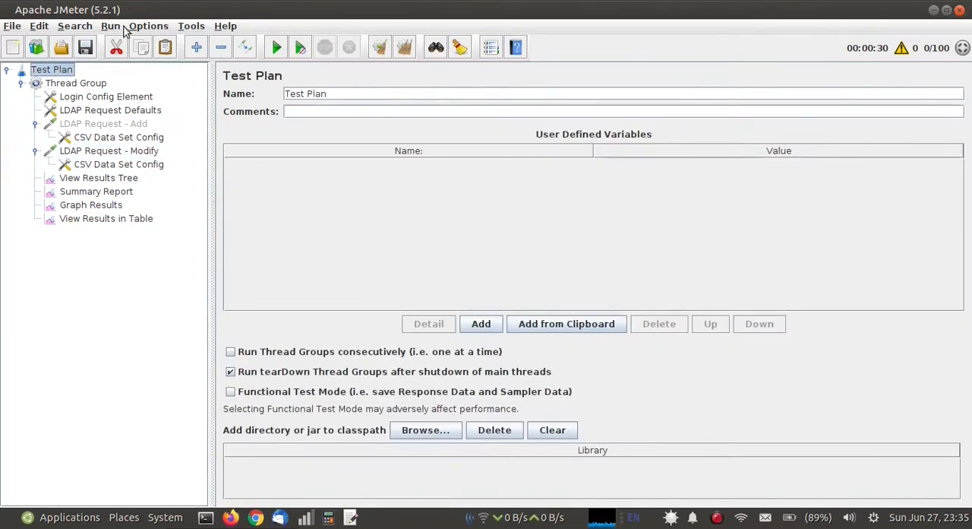
Run the modify plan without saving and verify LDAP Request - Modify samples show 0.00% errors
click(276, 48)
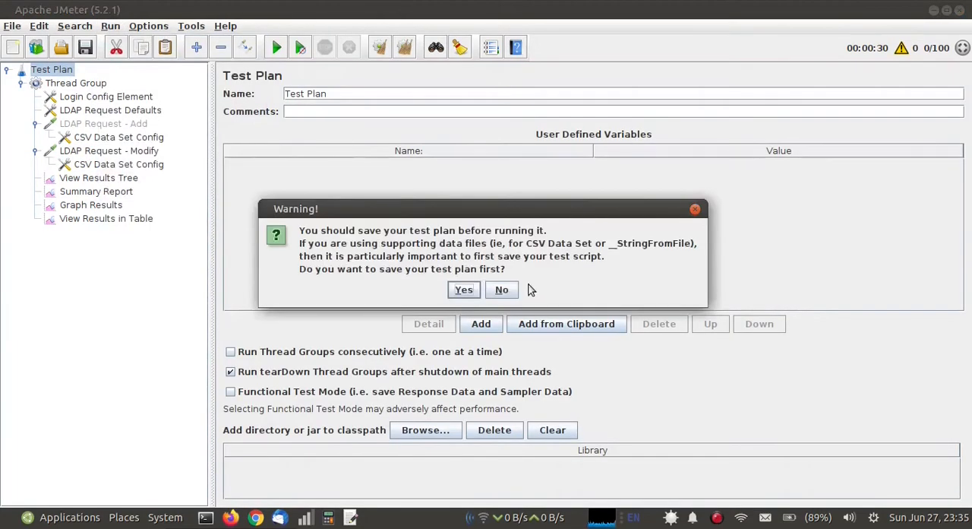
click(502, 289)
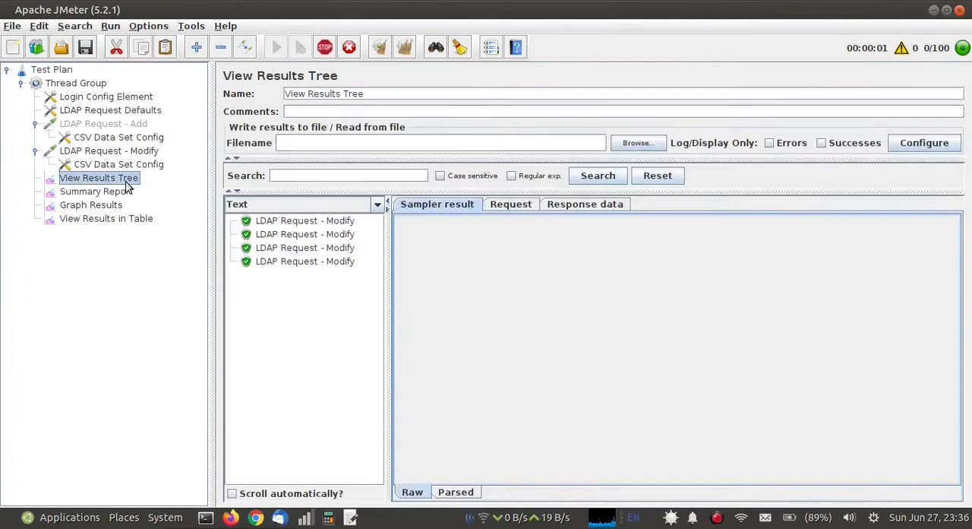
click(97, 192)
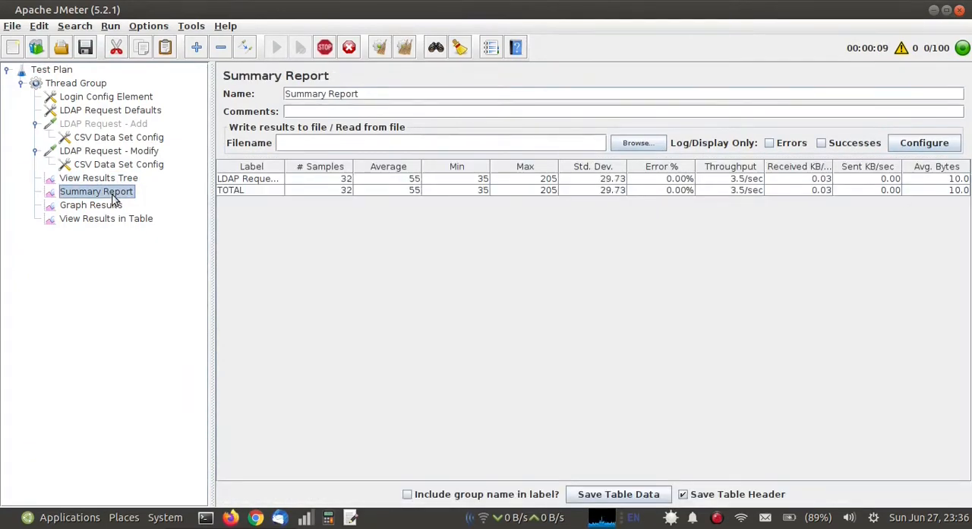
click(106, 219)
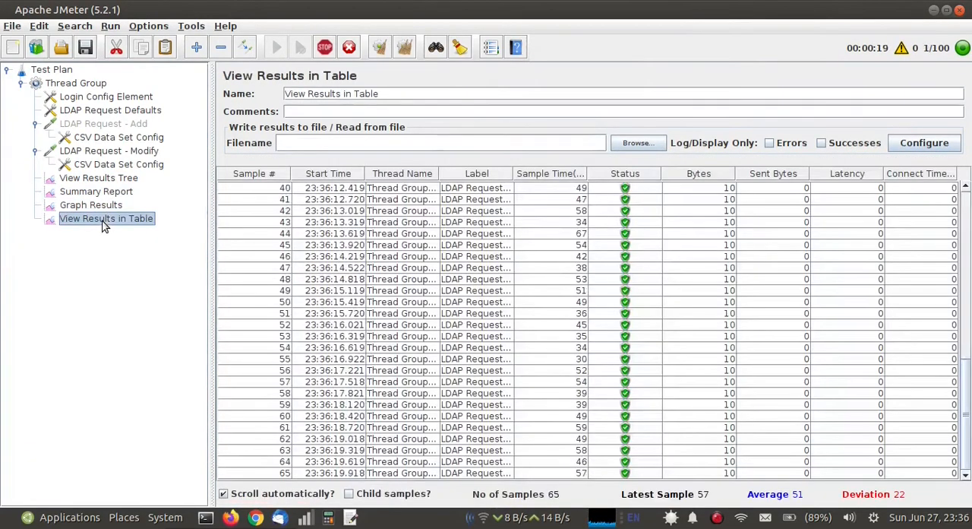
click(96, 191)
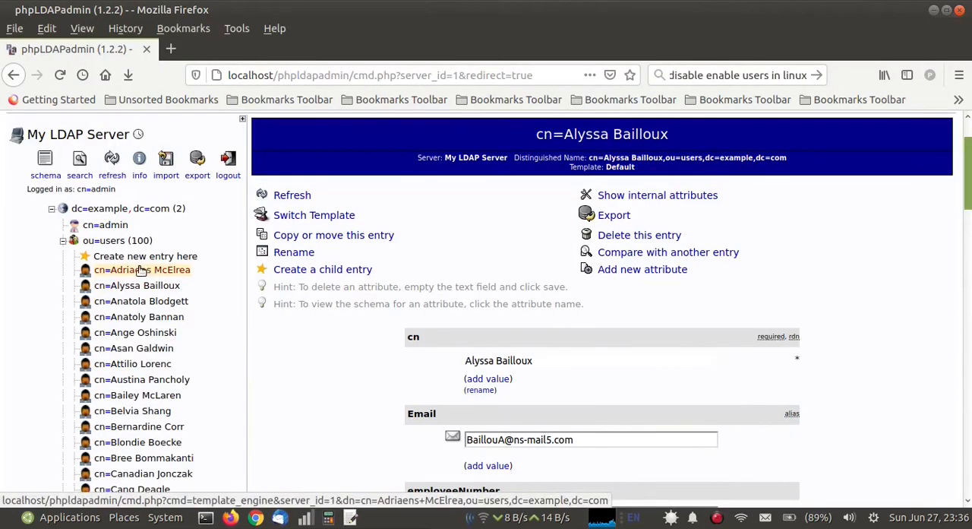
click(140, 271)
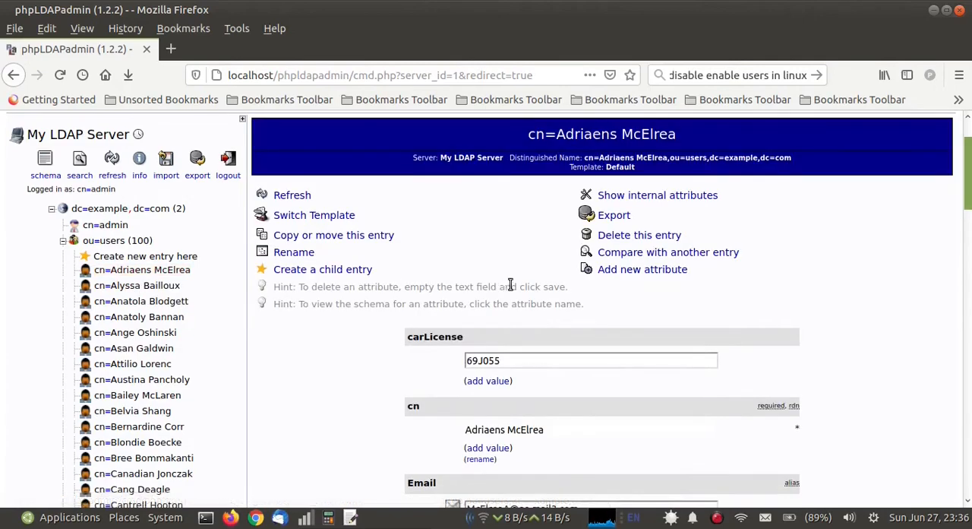
scroll(down, 3)
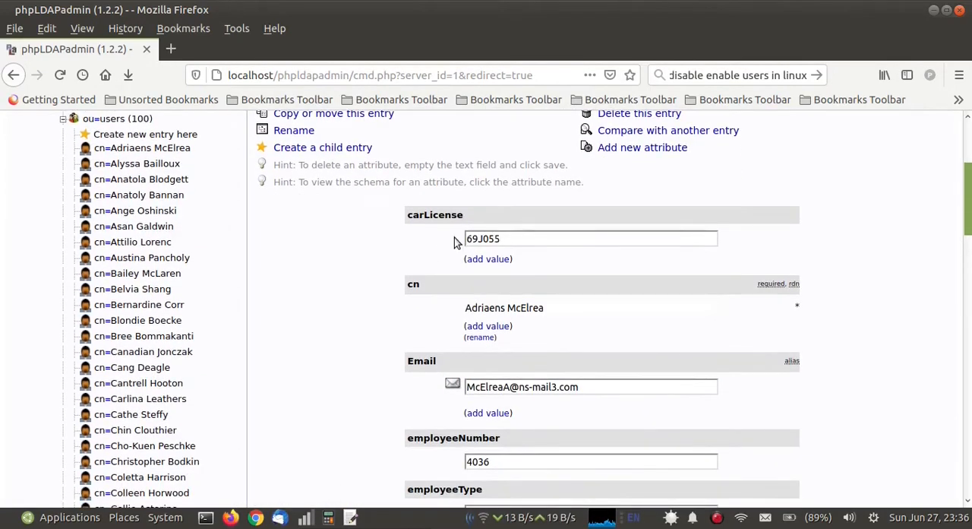
mouse_move(130, 242)
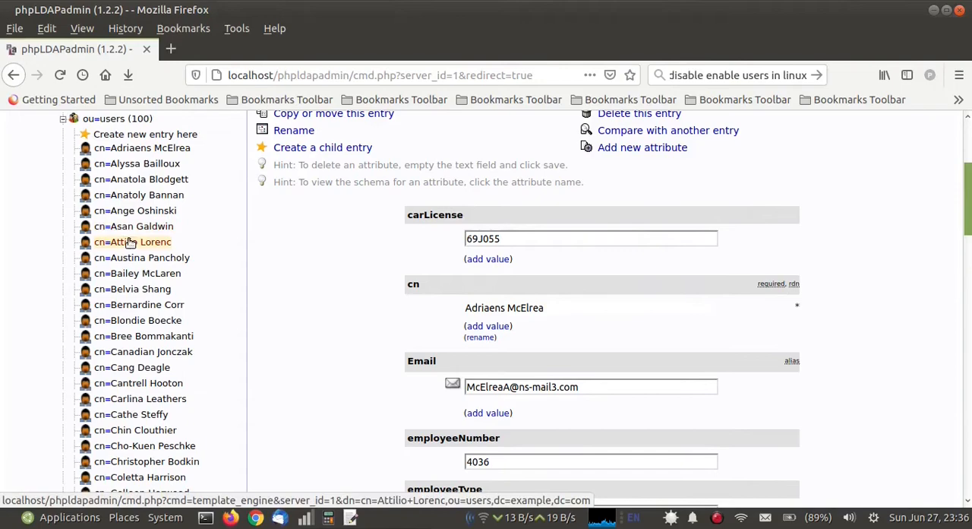
click(132, 242)
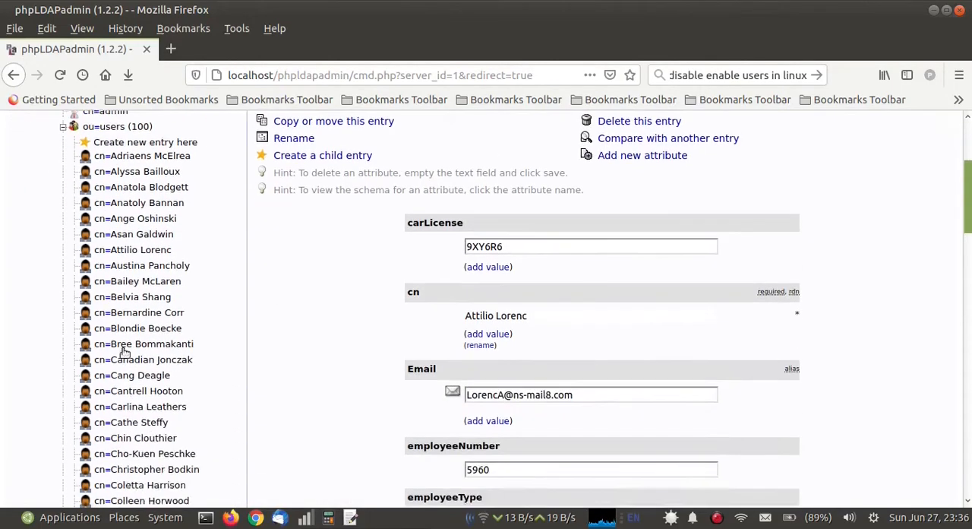
click(143, 351)
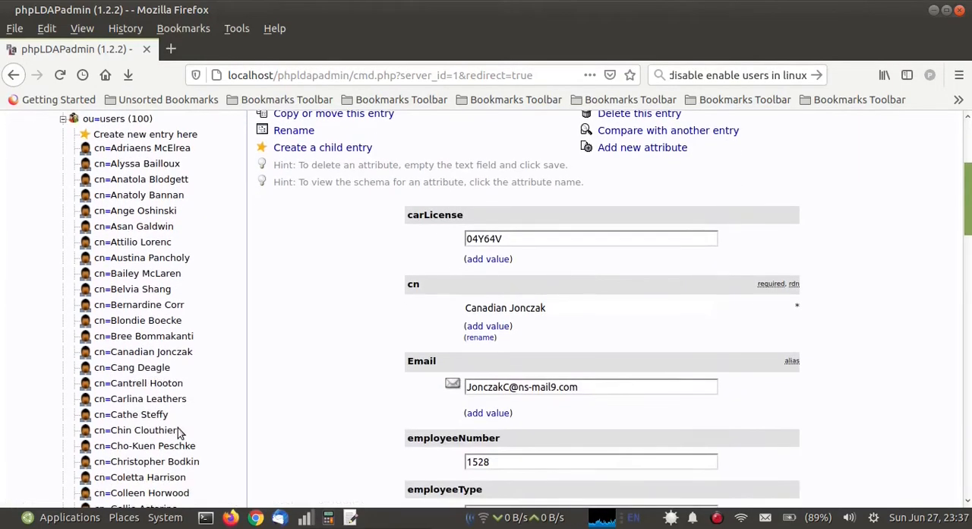
click(139, 398)
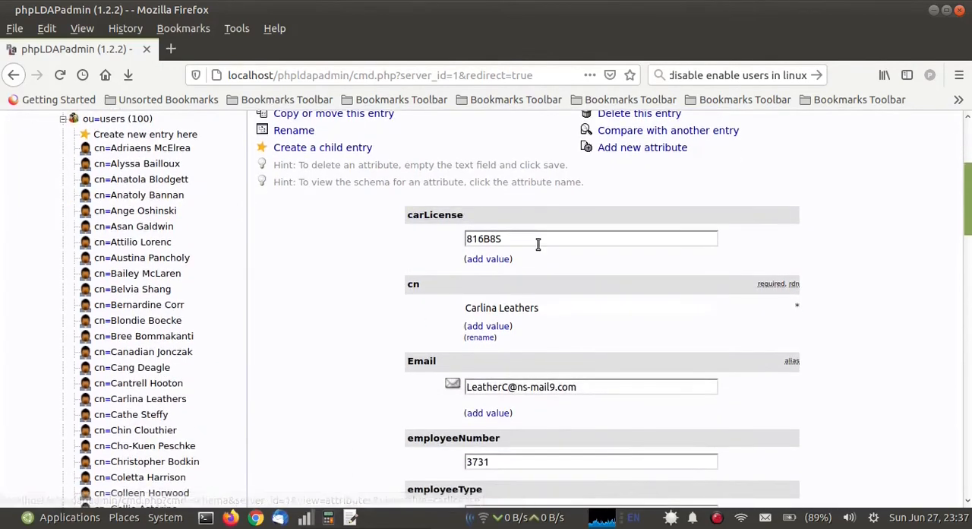
scroll(down, 3)
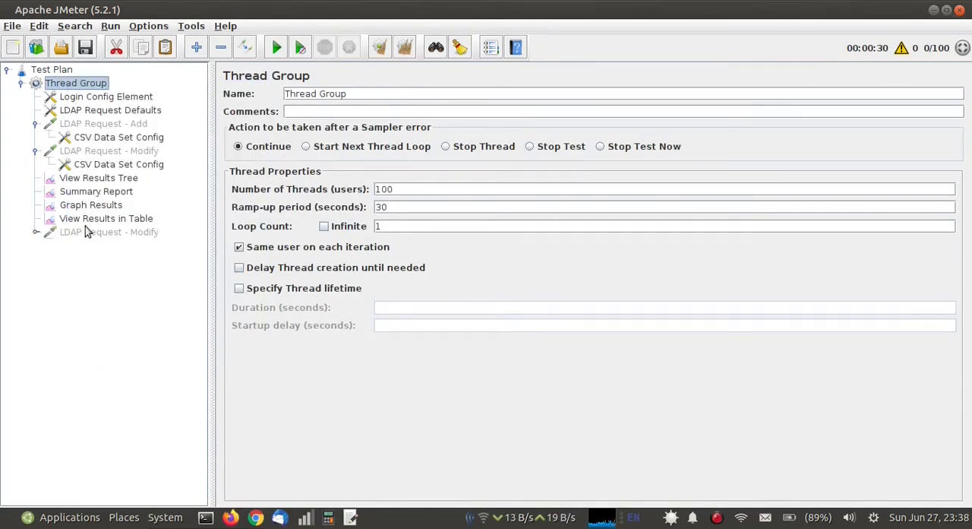
Paste a copy of the modify sampler, rename it LDAP Request - Delete and set it to Delete Test
click(108, 231)
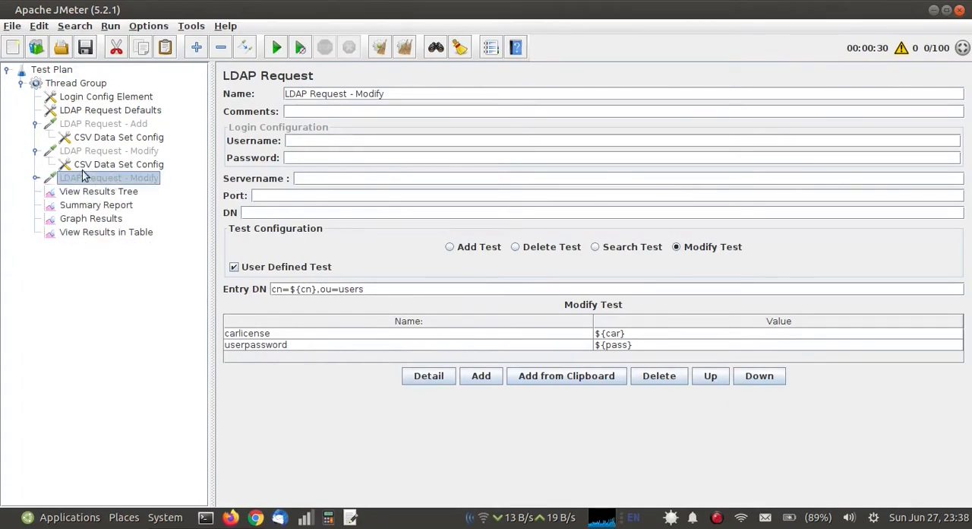
mouse_move(152, 344)
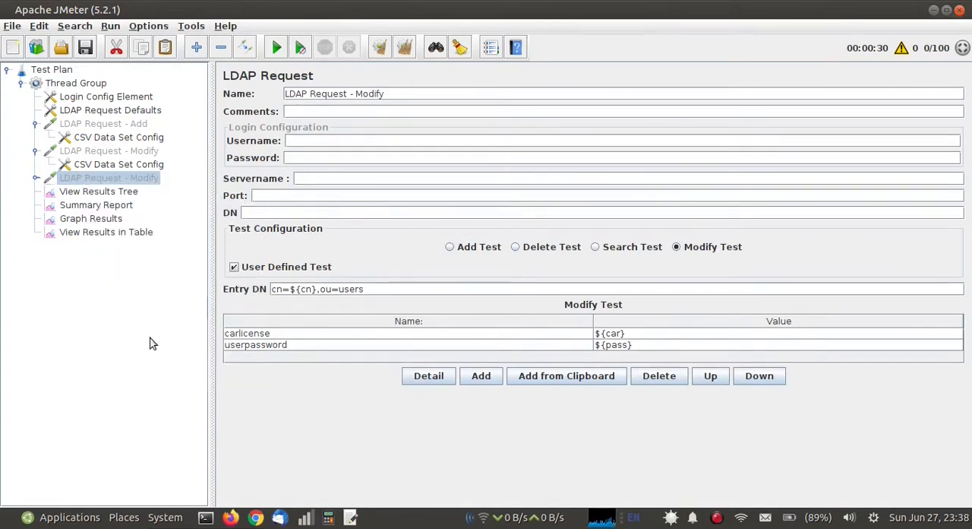
click(385, 94)
text(Delete)
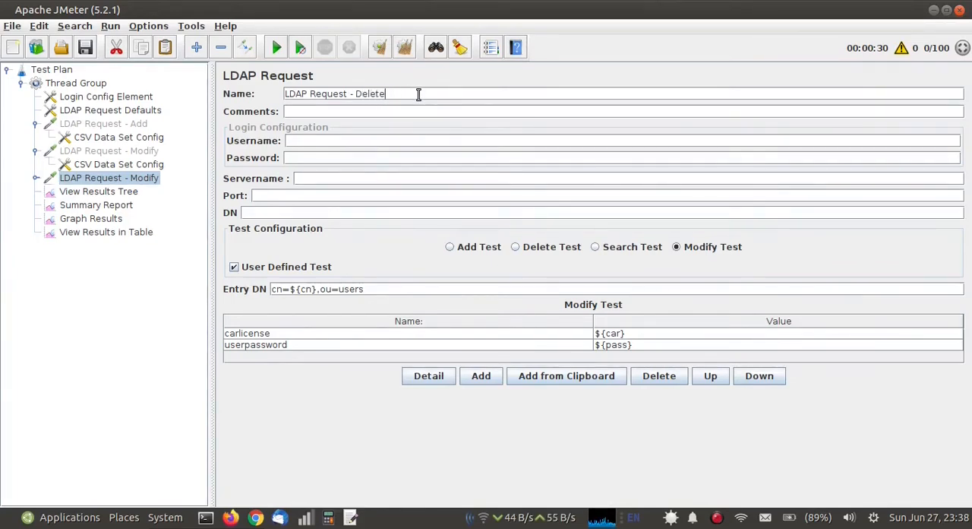
click(515, 246)
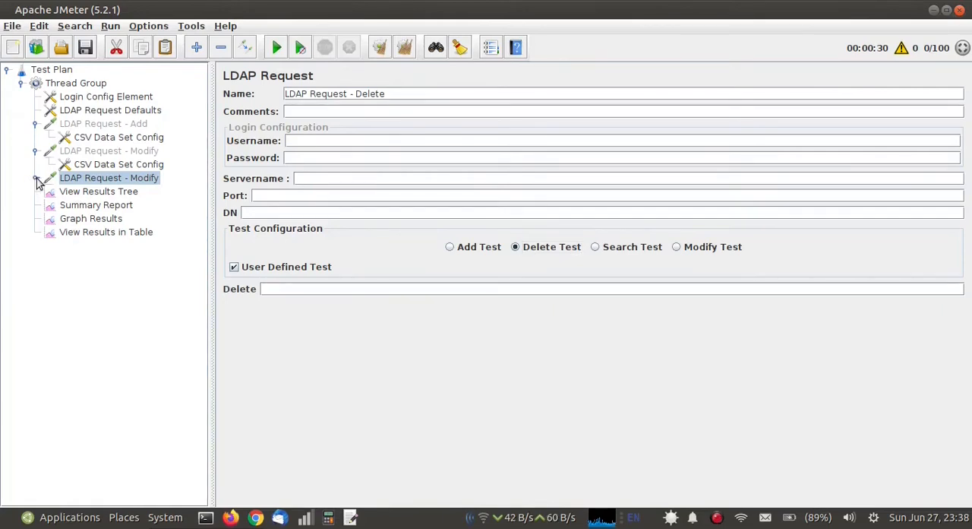
Set the Delete field to target cn=${cn}
click(35, 176)
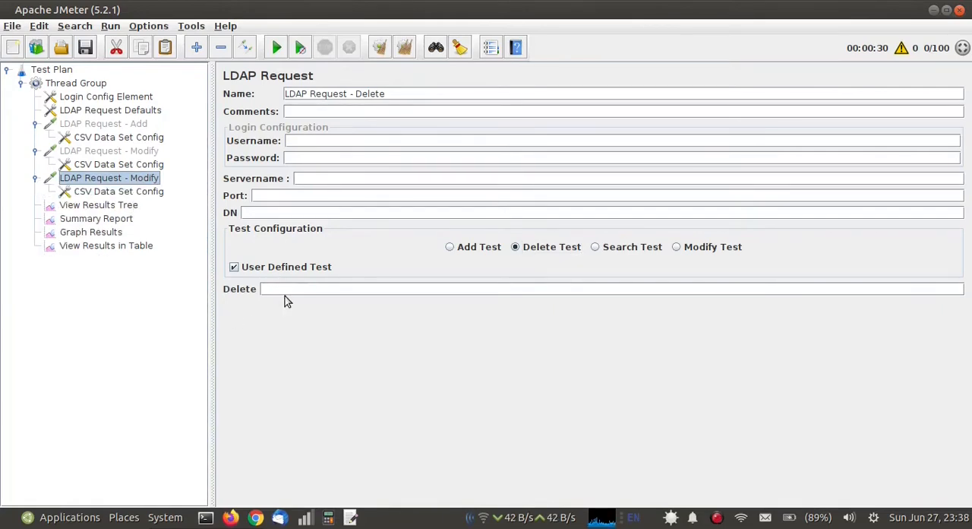
text(cn=)
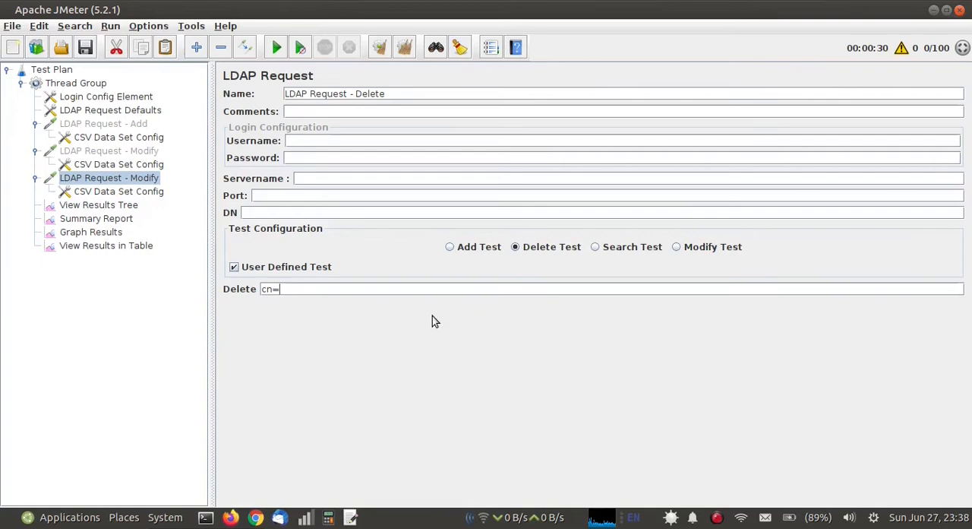
text(${})
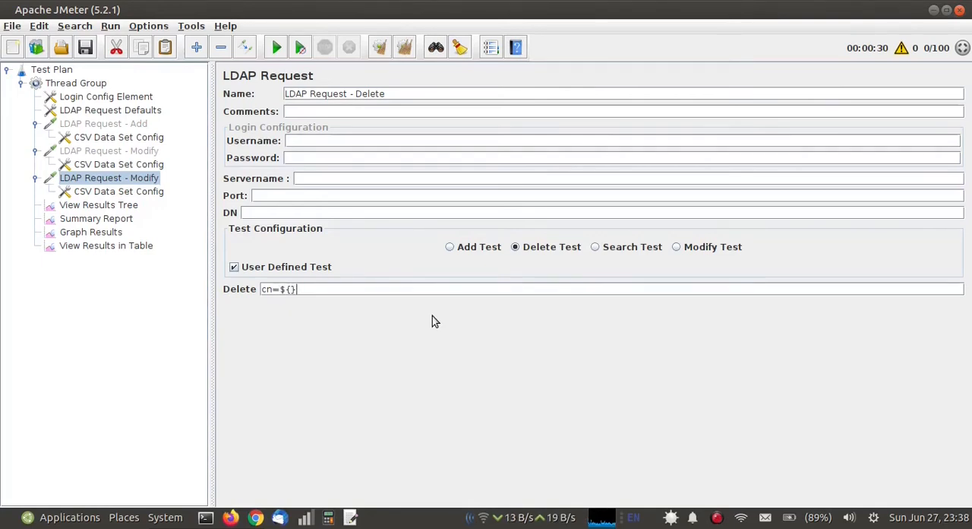
text(cn)
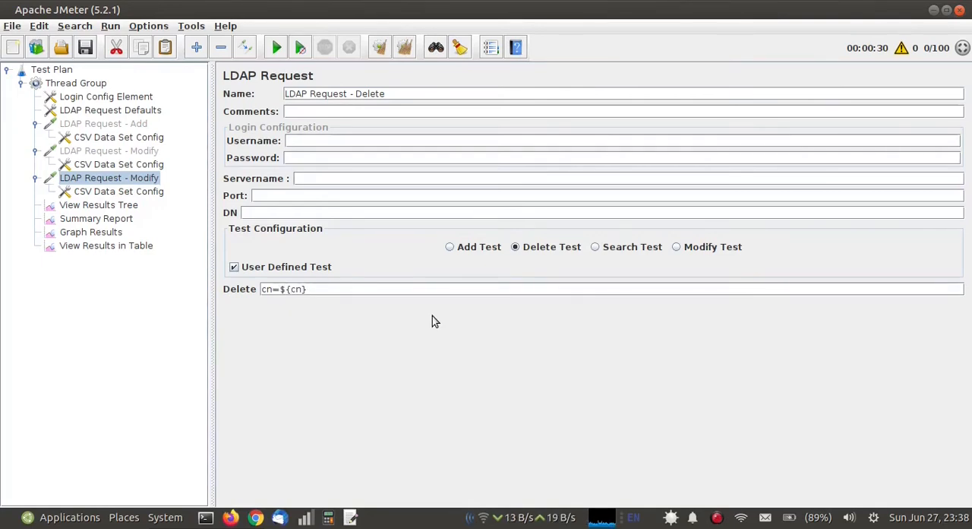
Run the delete plan without saving and verify LDAP Request - Delete samples show 0.00% errors
click(97, 204)
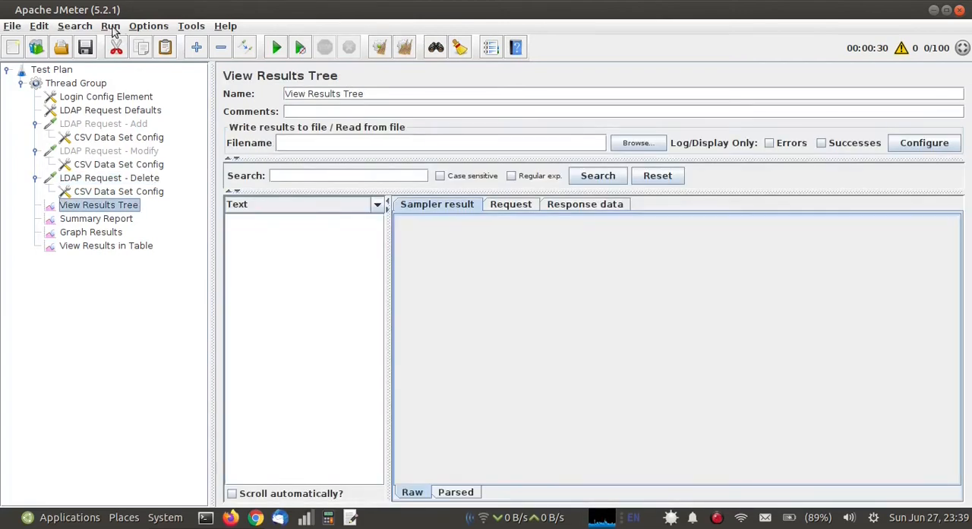
click(276, 47)
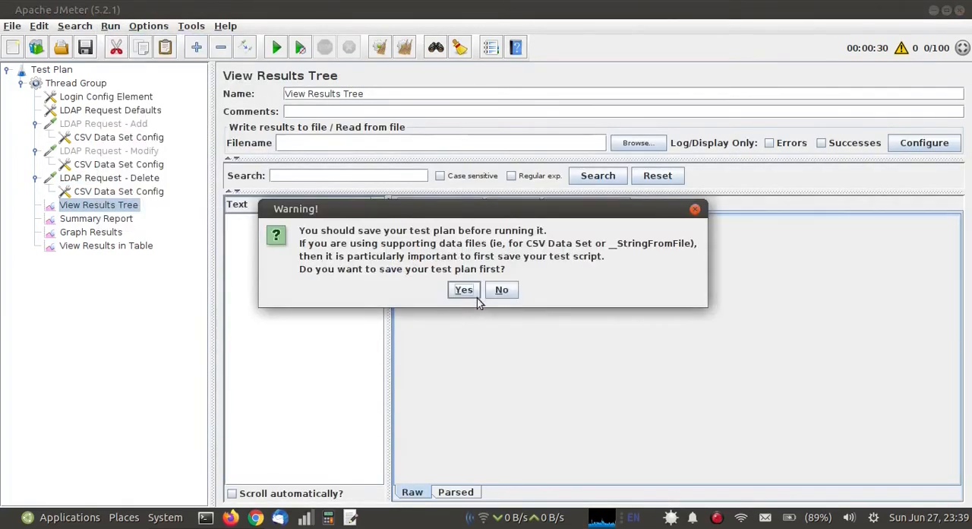
click(501, 288)
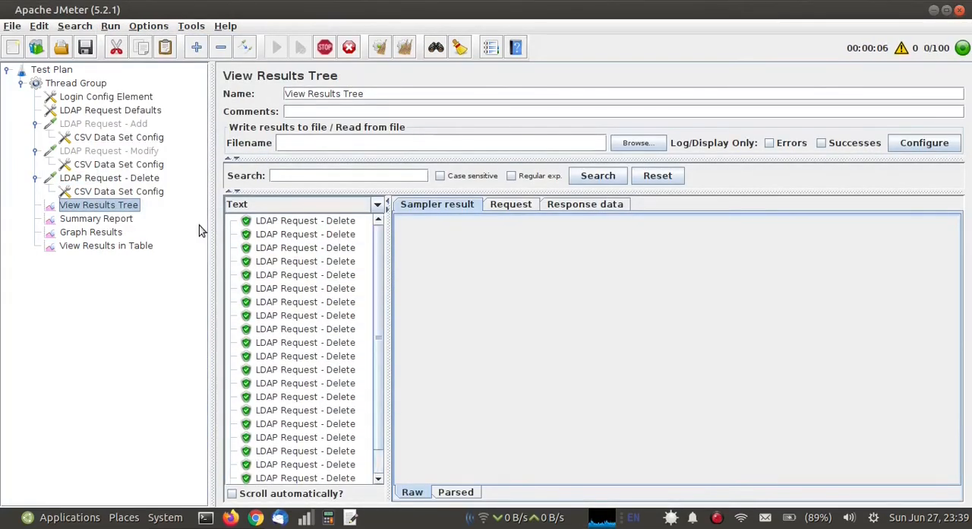
click(106, 245)
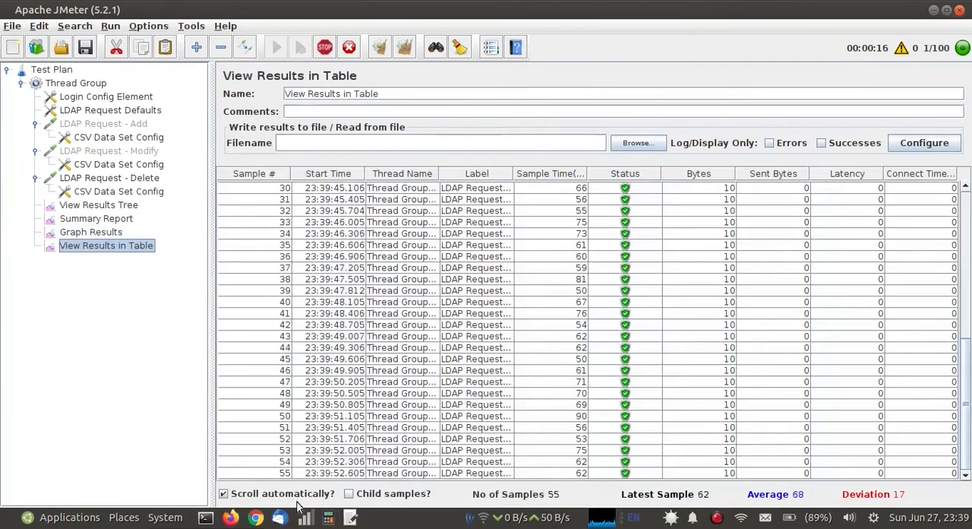
click(96, 219)
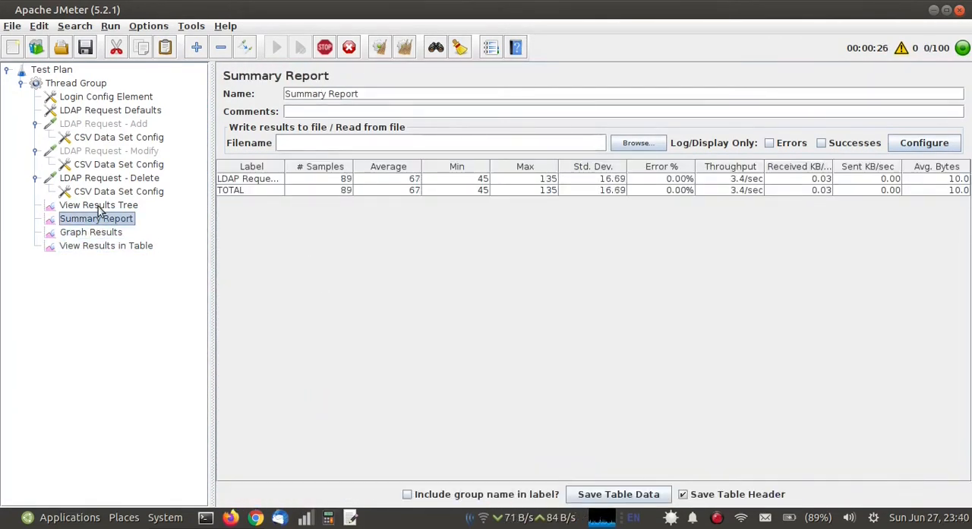